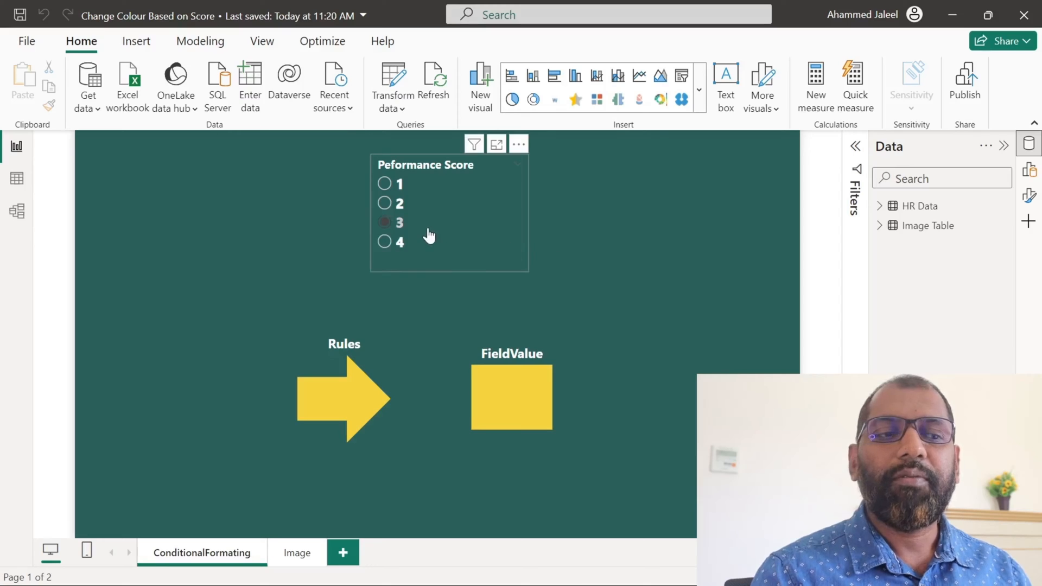
# Review the performance score slicer and shapes on the report page, then deselect them
pyautogui.click(479, 60)
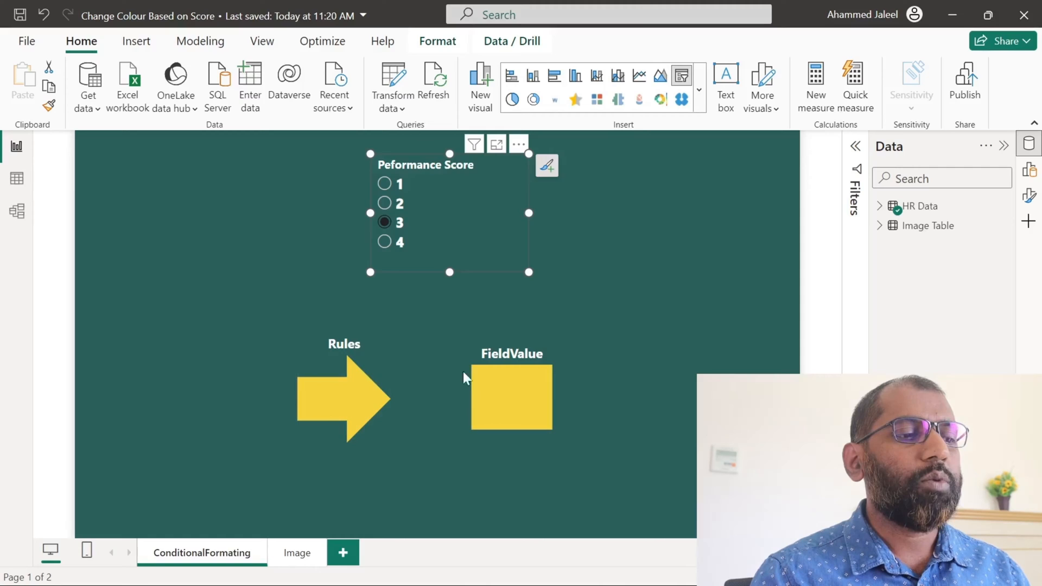
pyautogui.click(352, 392)
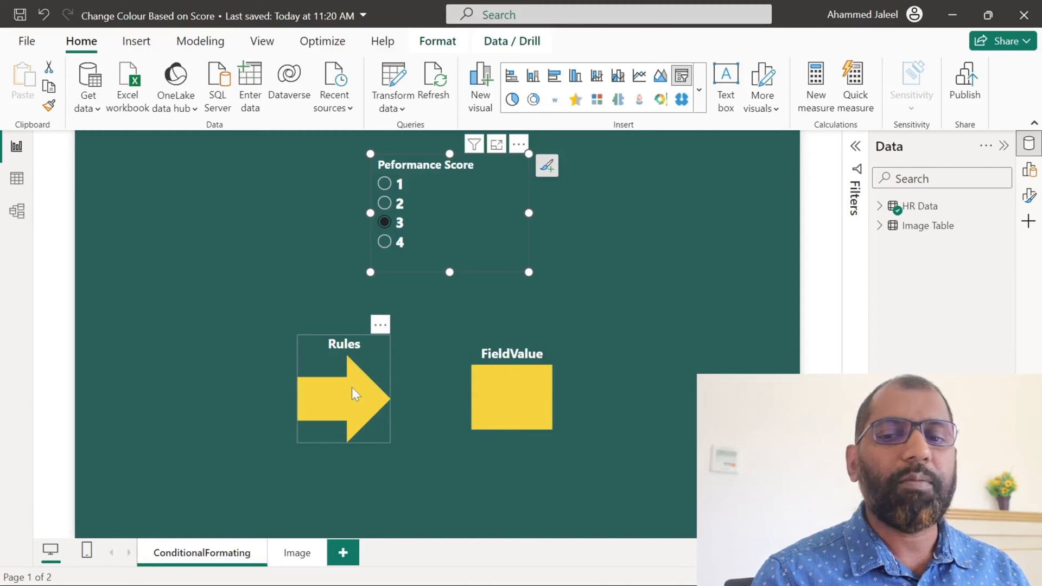
pyautogui.moveTo(363, 390)
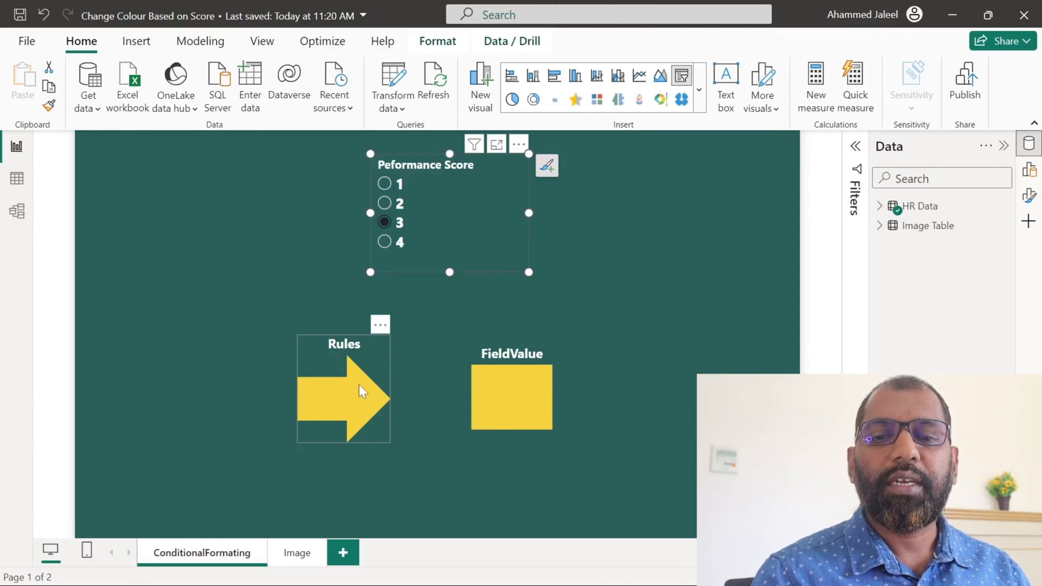
pyautogui.click(546, 165)
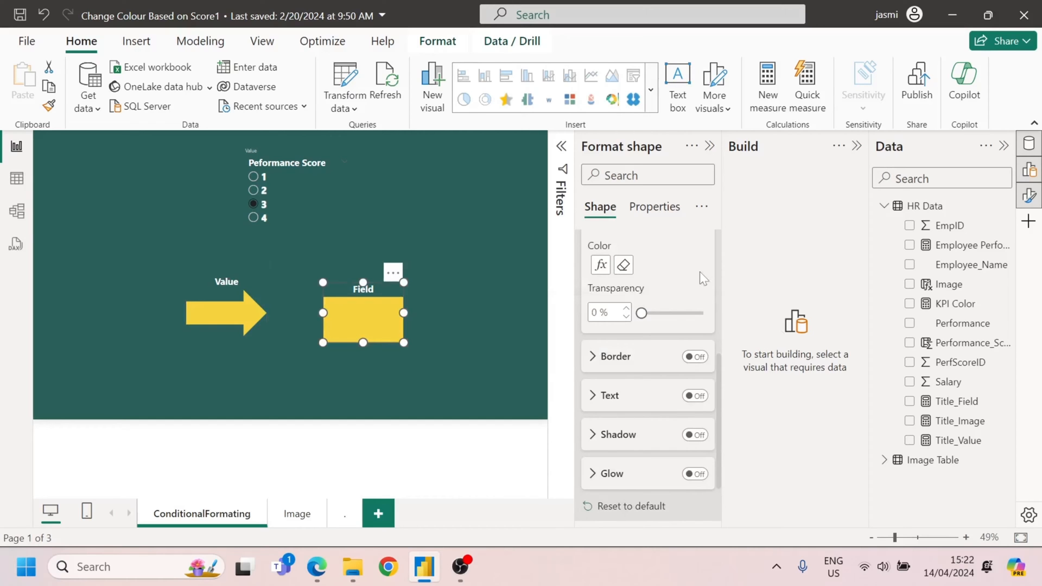
pyautogui.click(599, 264)
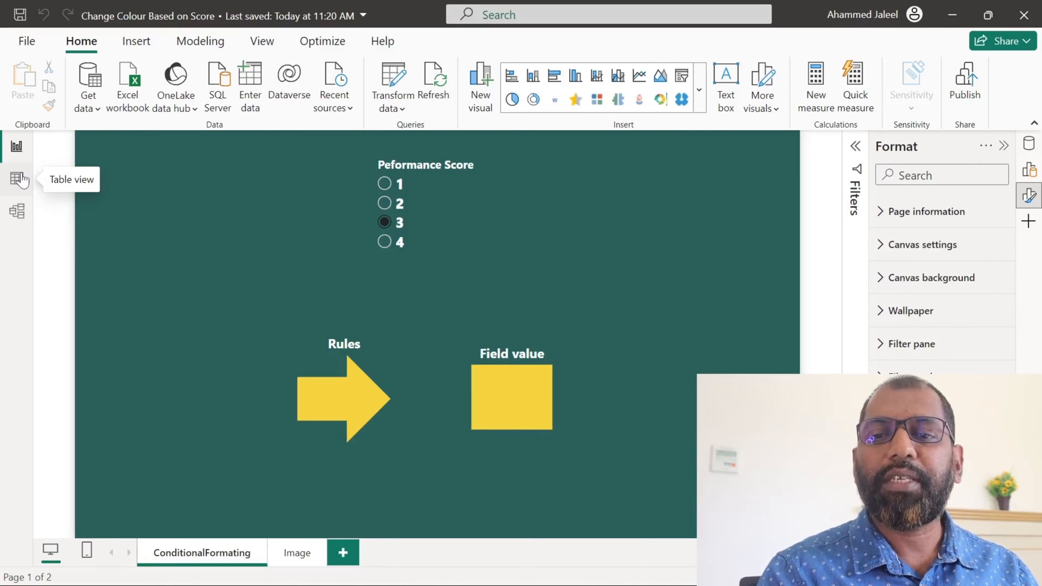
# Check the Performance_Score column formula in table view, then show the arrow's fill colour settings
pyautogui.click(17, 179)
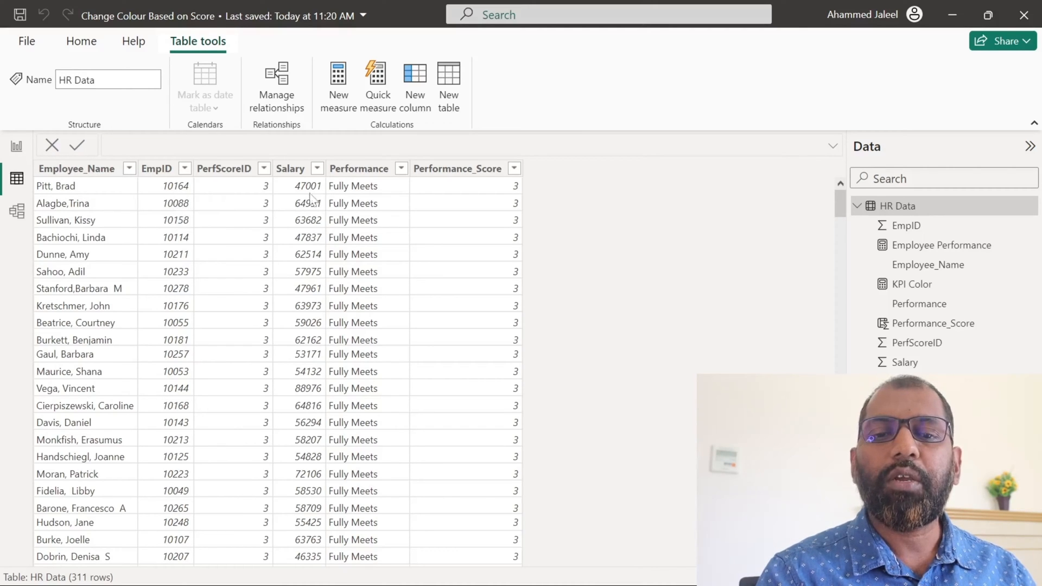
pyautogui.click(741, 168)
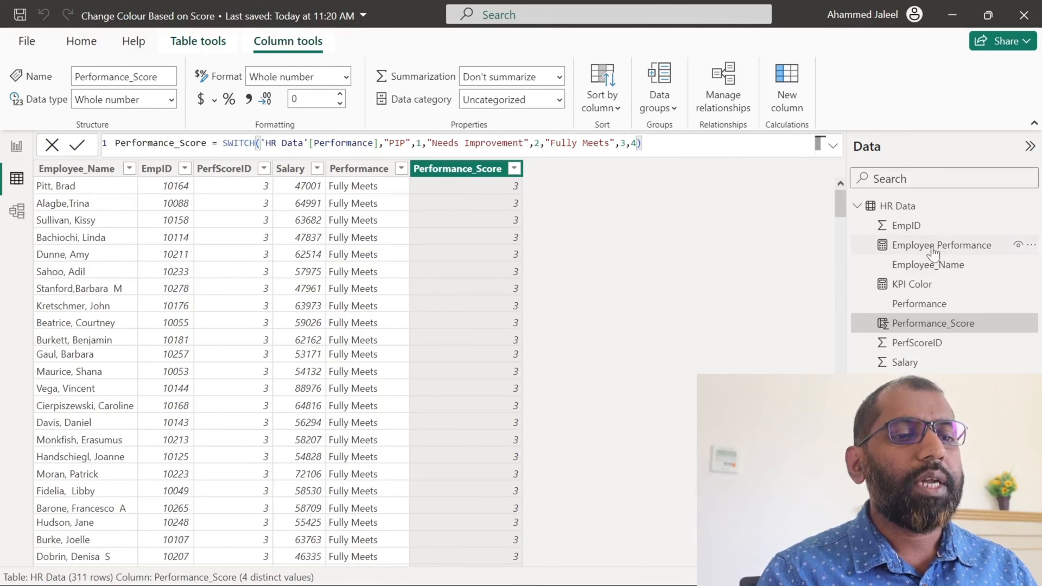
pyautogui.click(942, 244)
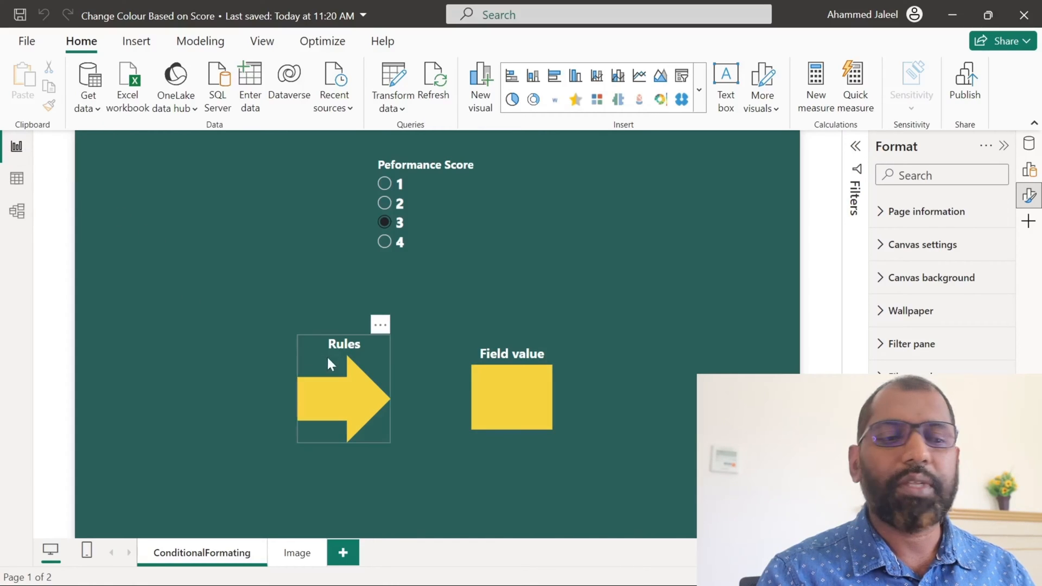
pyautogui.click(344, 398)
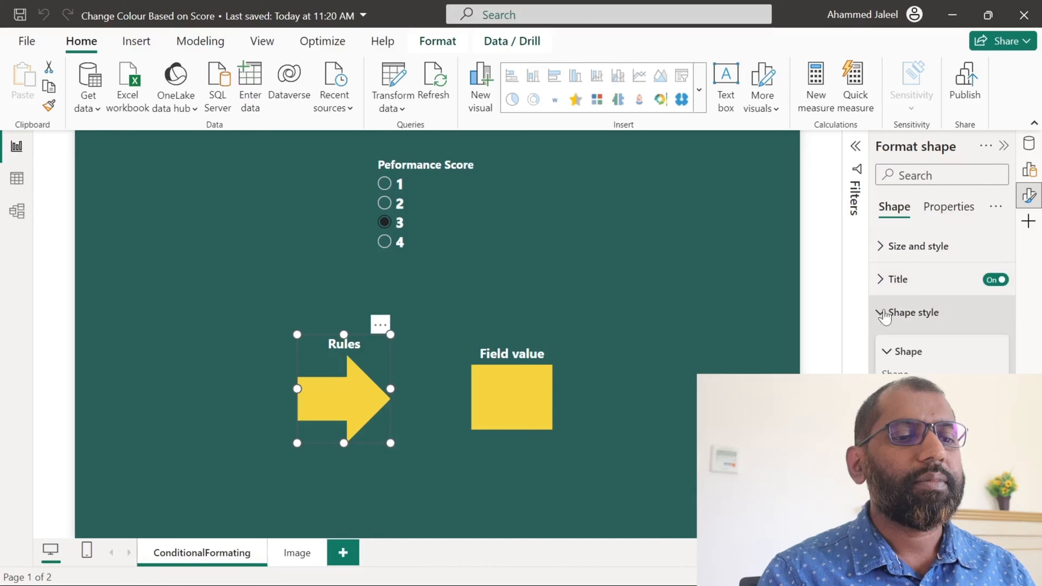
pyautogui.click(914, 312)
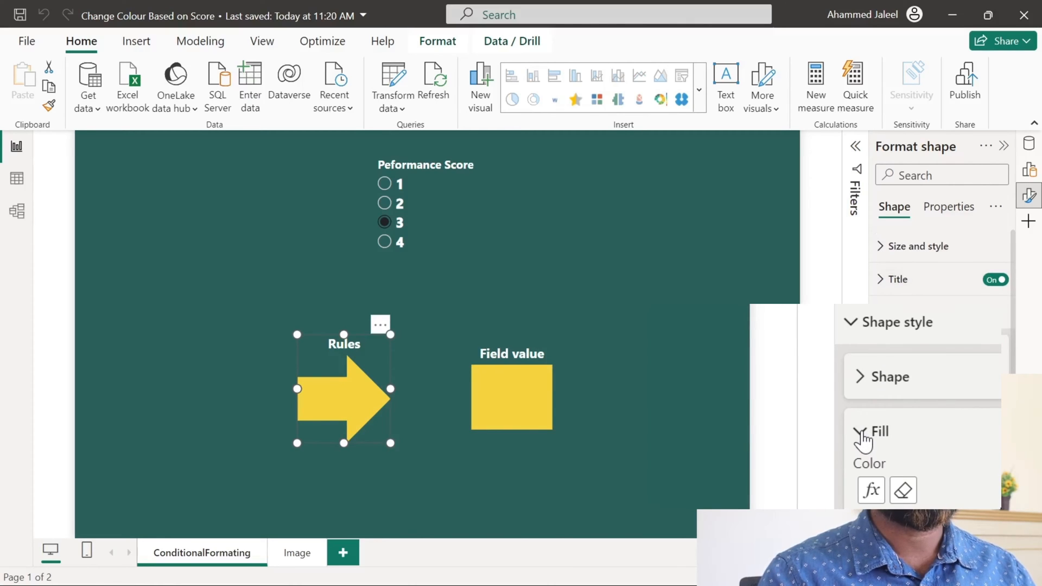
pyautogui.moveTo(871, 491)
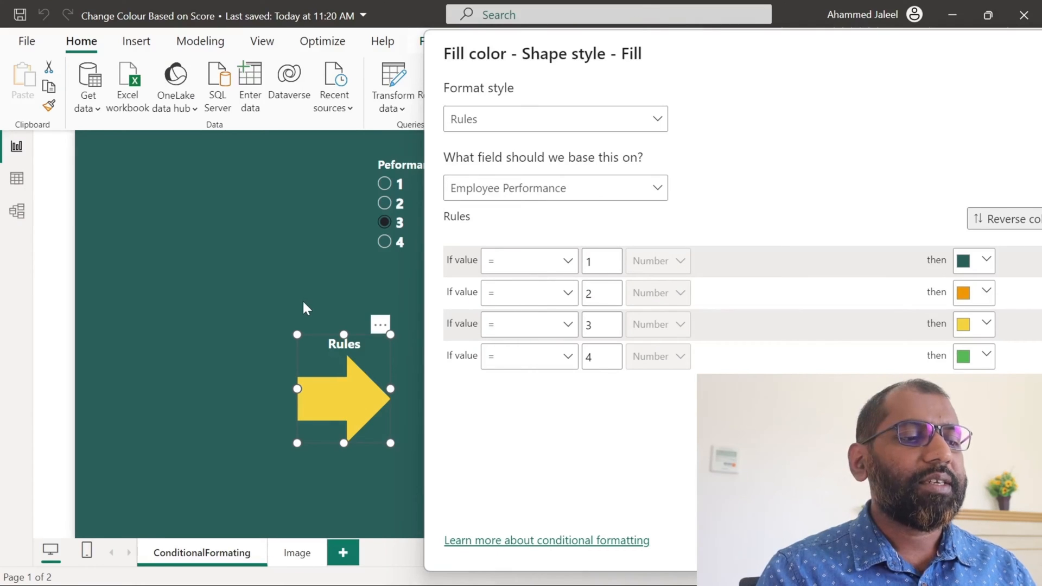
pyautogui.moveTo(223, 357)
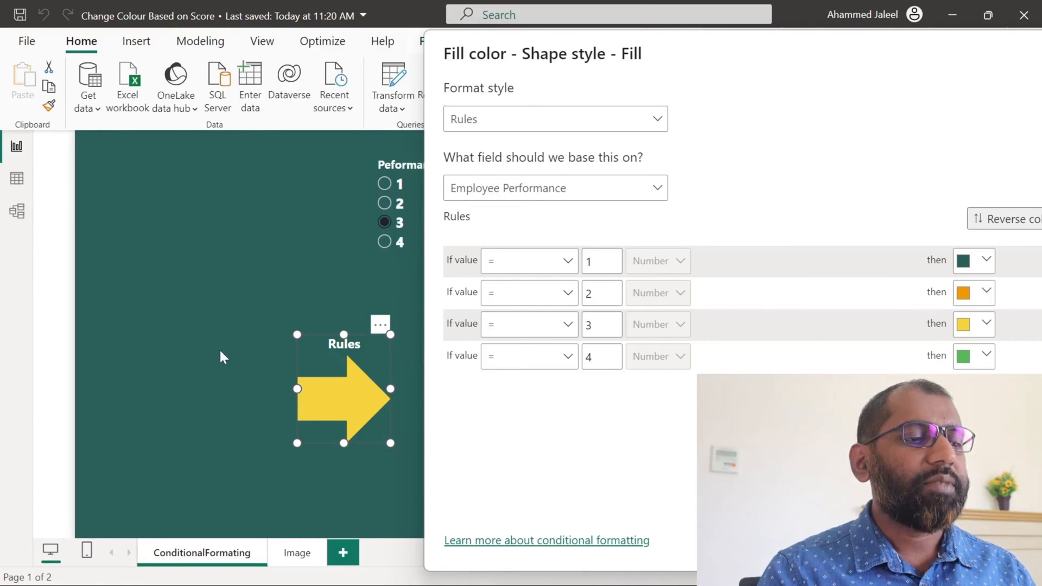
pyautogui.moveTo(364, 408)
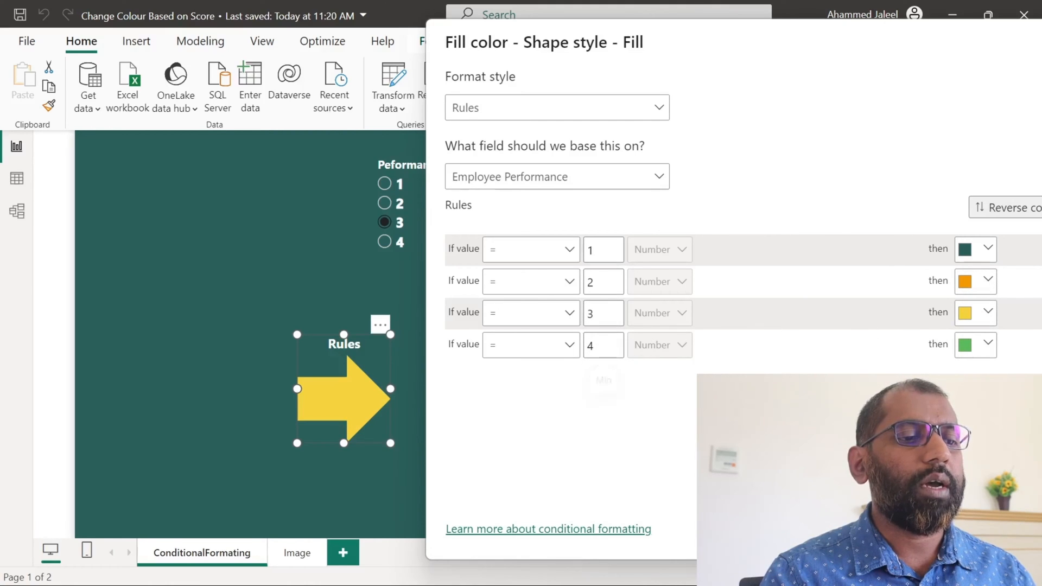
pyautogui.moveTo(763, 57)
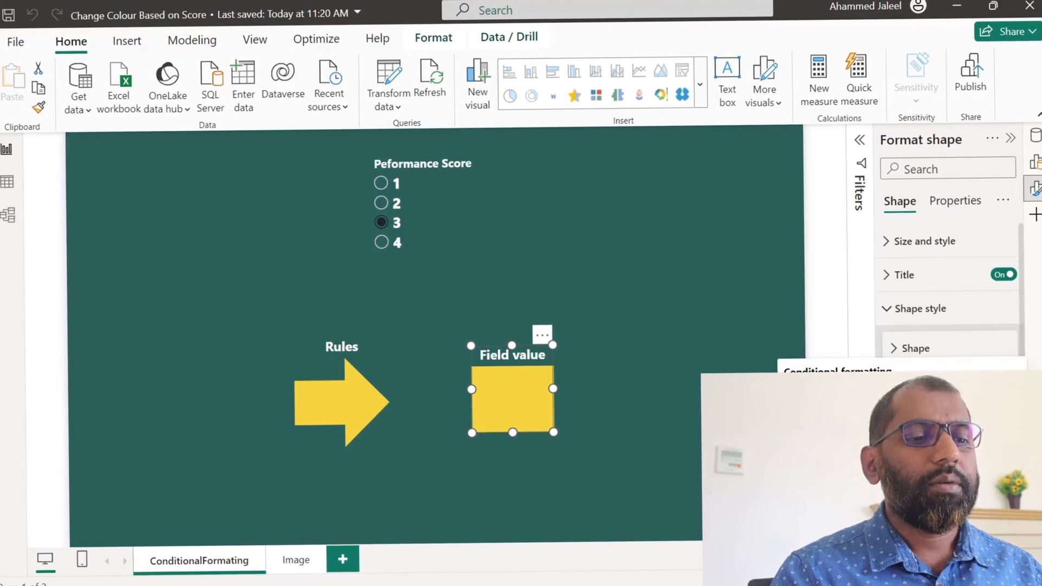
# Confirm the square's fill uses Field value on KPI Color and display the KPI Color SWITCH formula
pyautogui.click(268, 111)
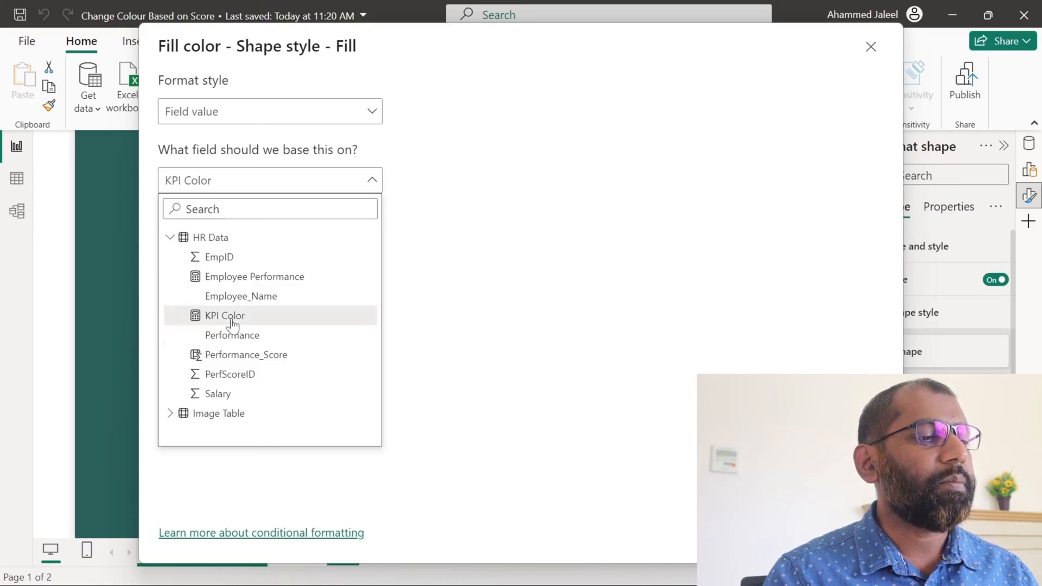
pyautogui.click(871, 47)
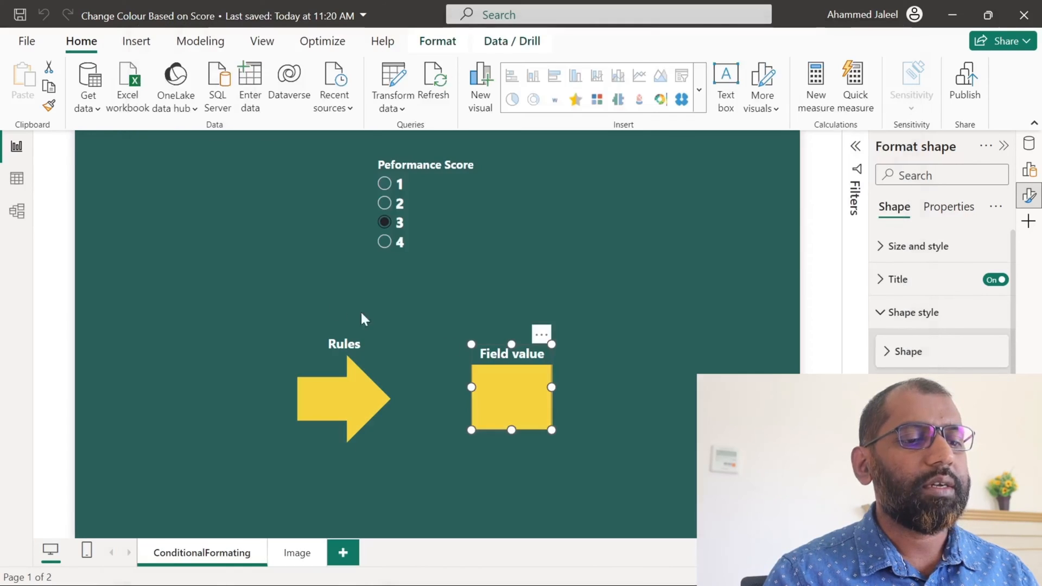
pyautogui.click(955, 283)
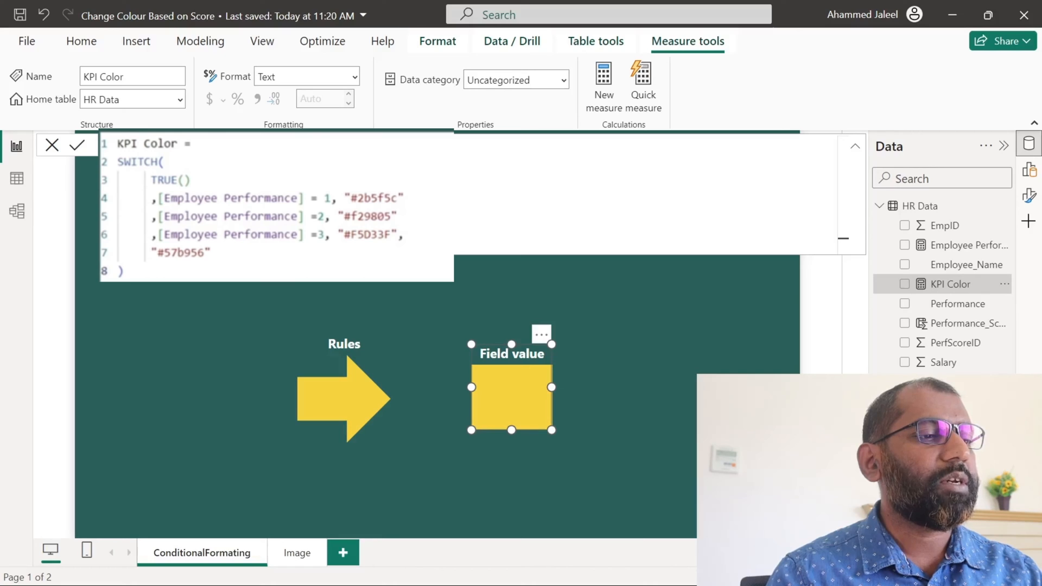
# Highlight the score-2 and default green hex codes in KPI Color, then leave the formula bar
pyautogui.doubleClick(372, 198)
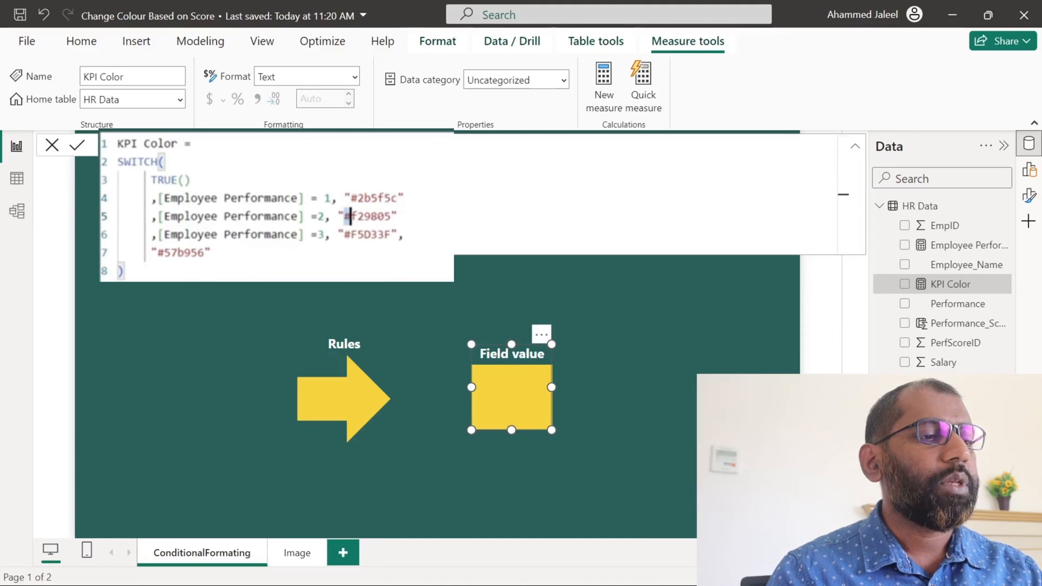
pyautogui.doubleClick(369, 216)
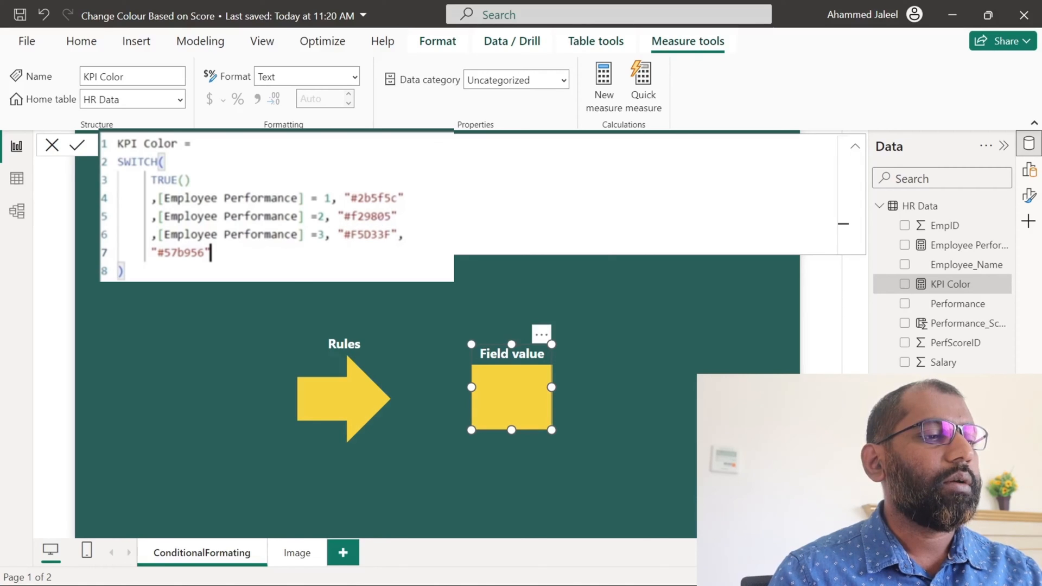
pyautogui.doubleClick(179, 253)
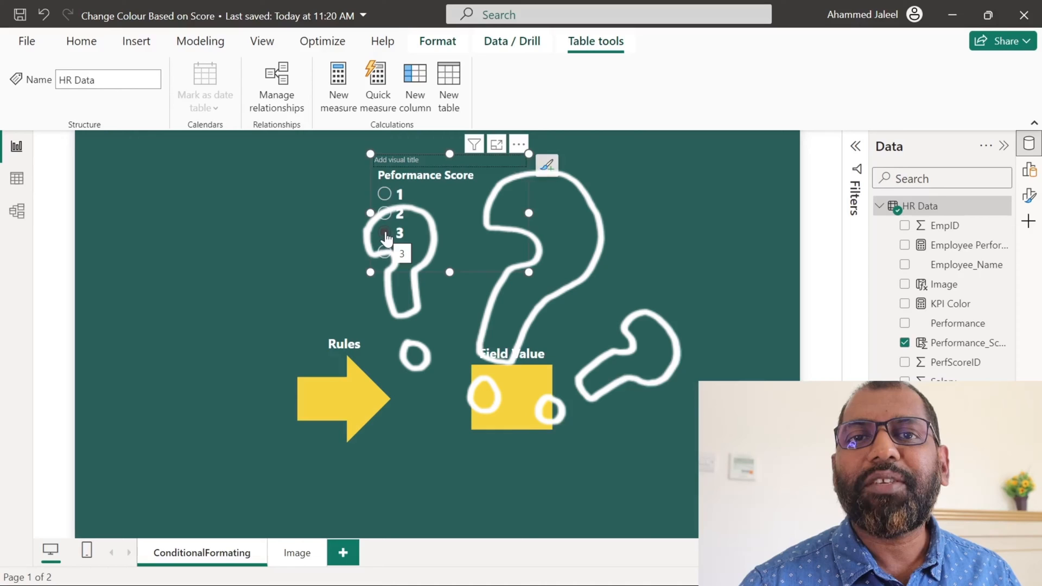
# Choose score 1 in the Performance Score slicer so both shapes blend into the background
pyautogui.click(384, 232)
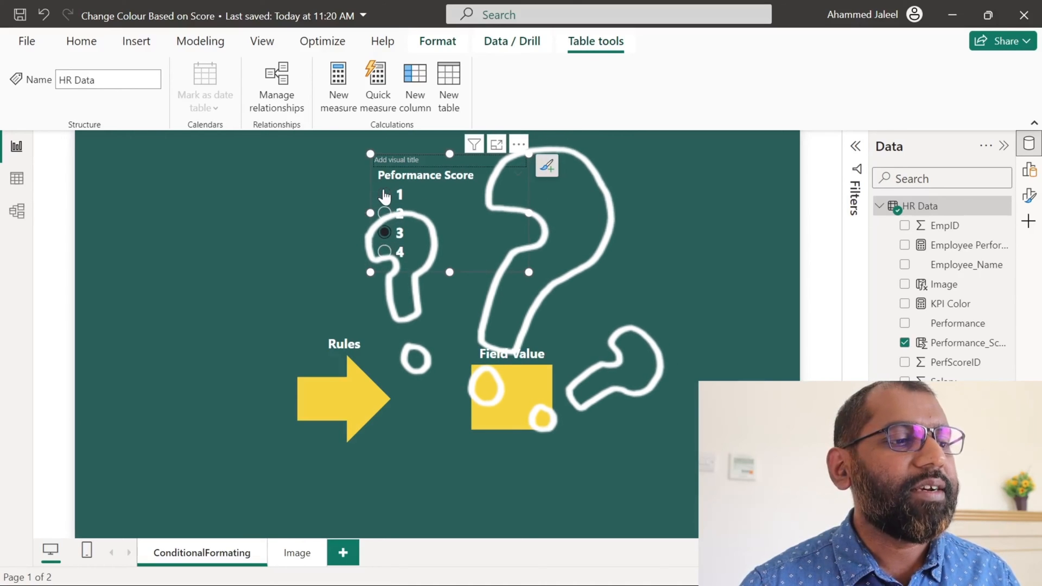
pyautogui.click(384, 193)
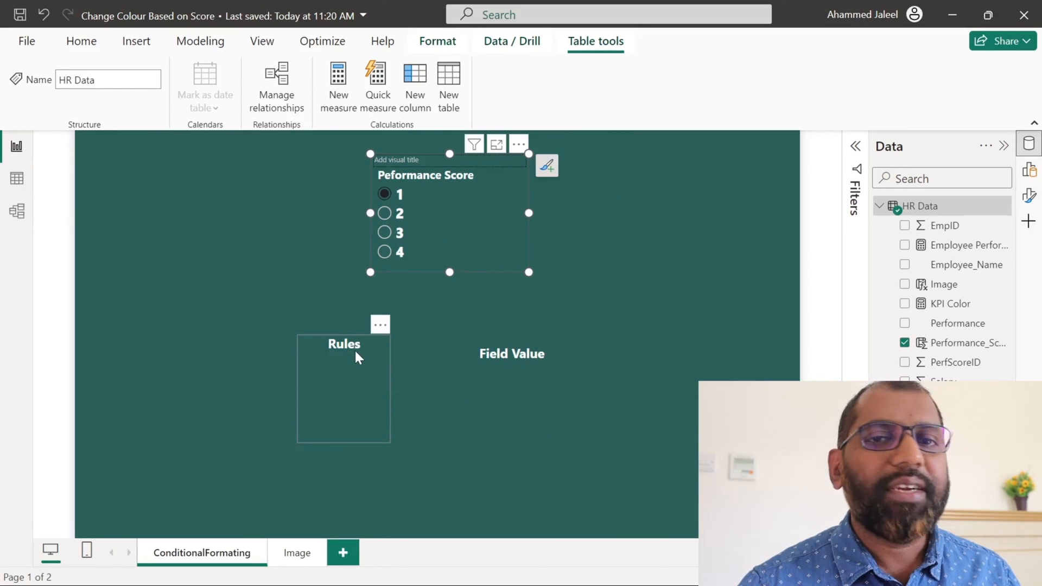
pyautogui.moveTo(352, 350)
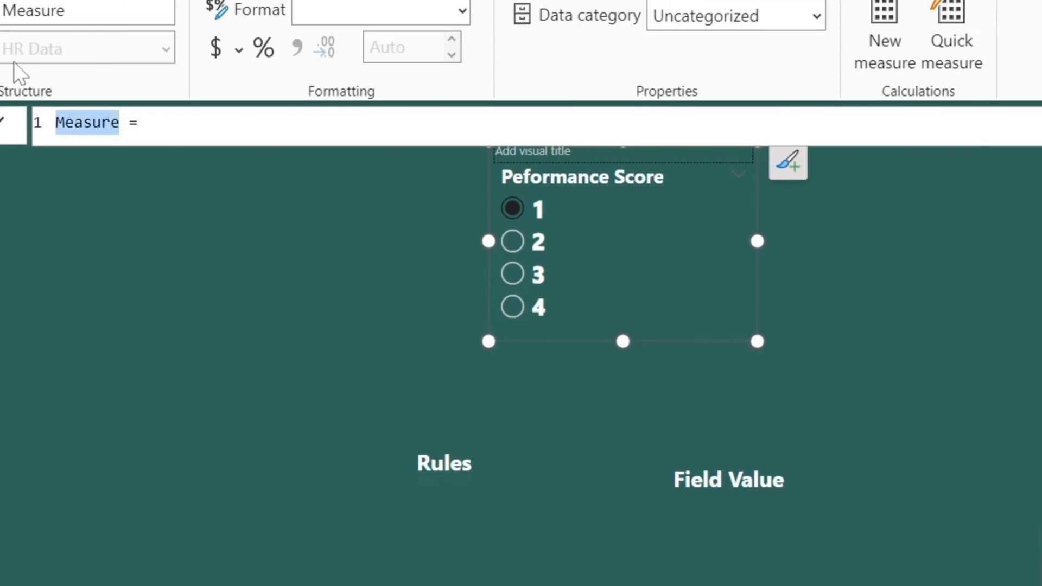
# Write measure Title_Rules = IF([Employee Performance]=1,"","Rules")
pyautogui.write('Title_Rules =')
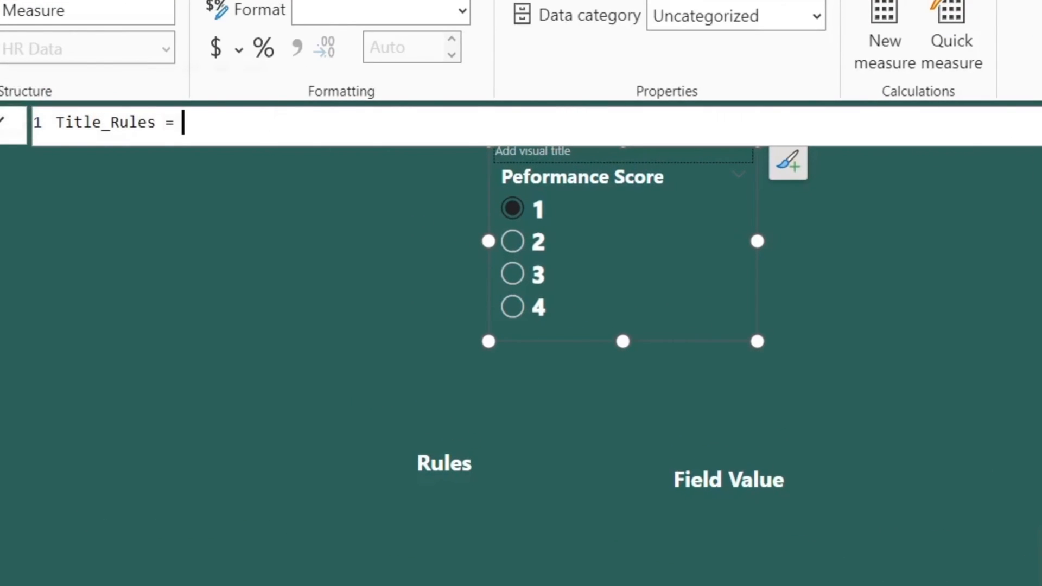
pyautogui.write('IF(')
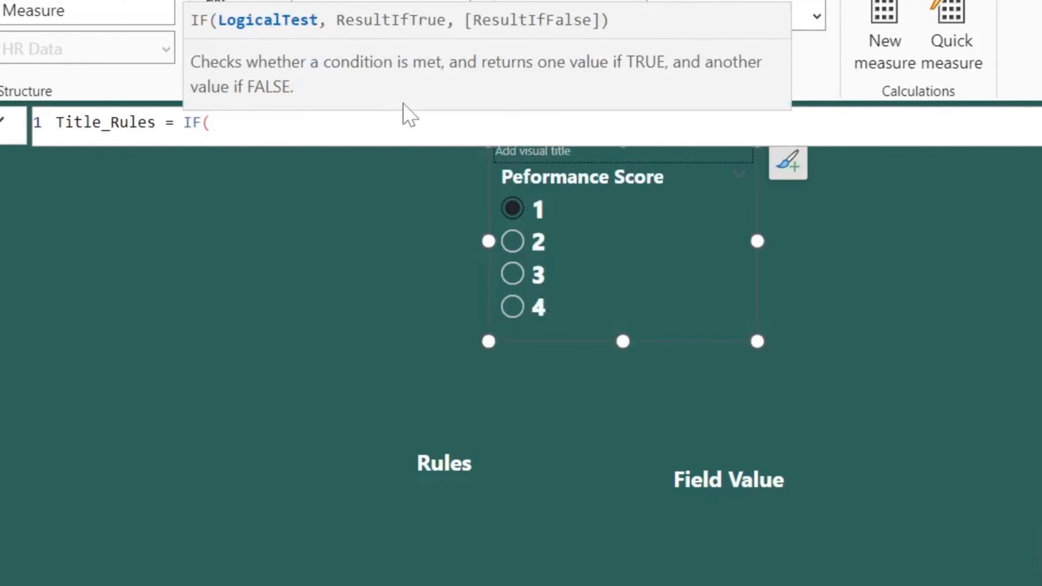
pyautogui.write('empl')
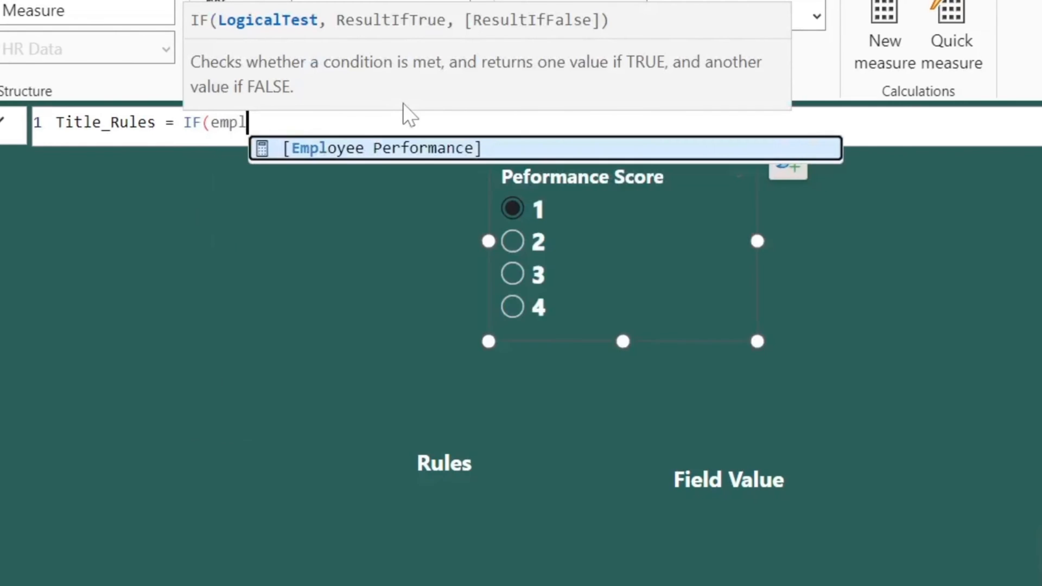
pyautogui.write('[Employee Performance]=1')
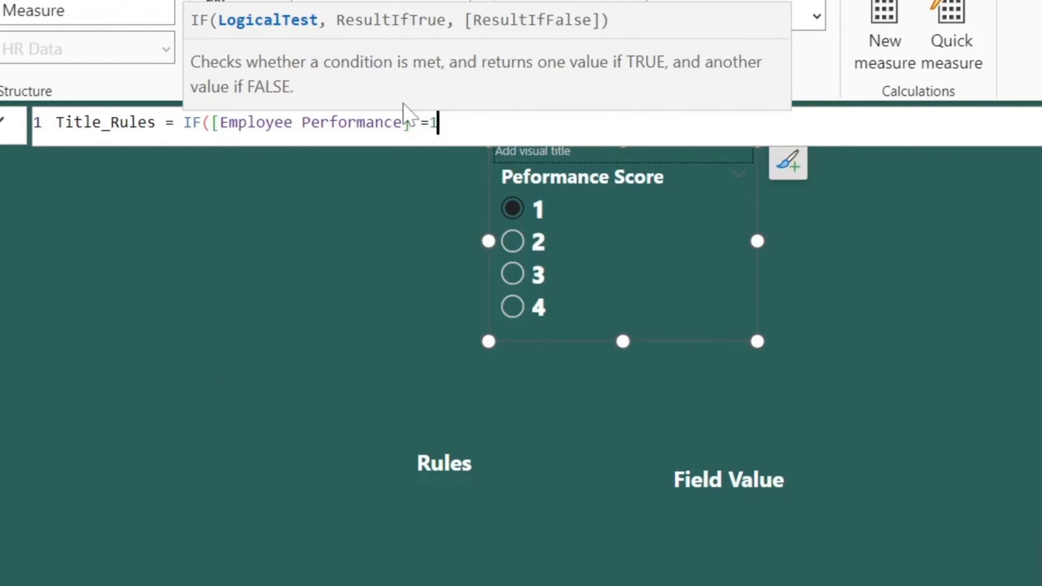
pyautogui.write(',""')
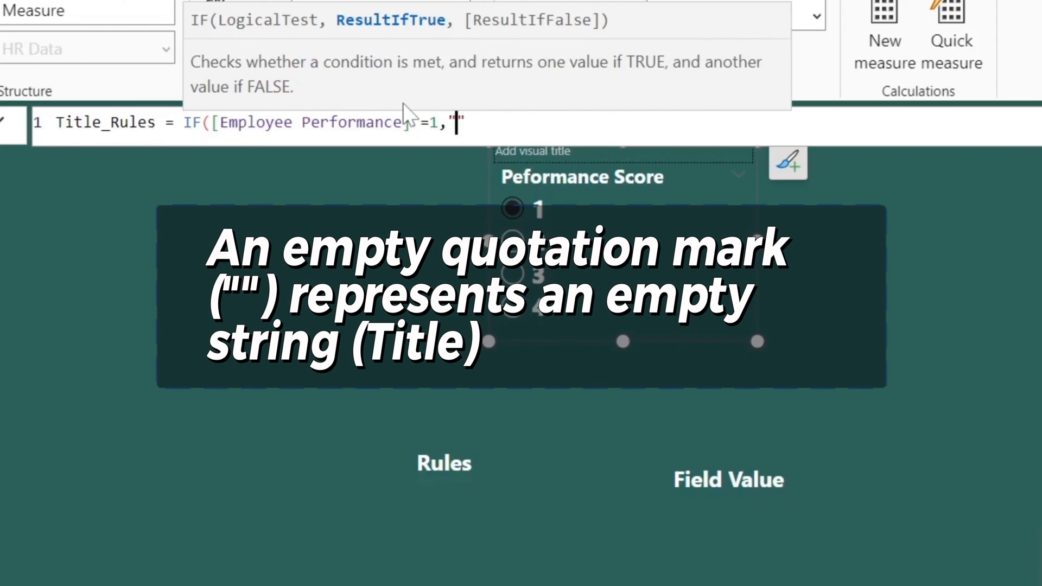
pyautogui.write(',')
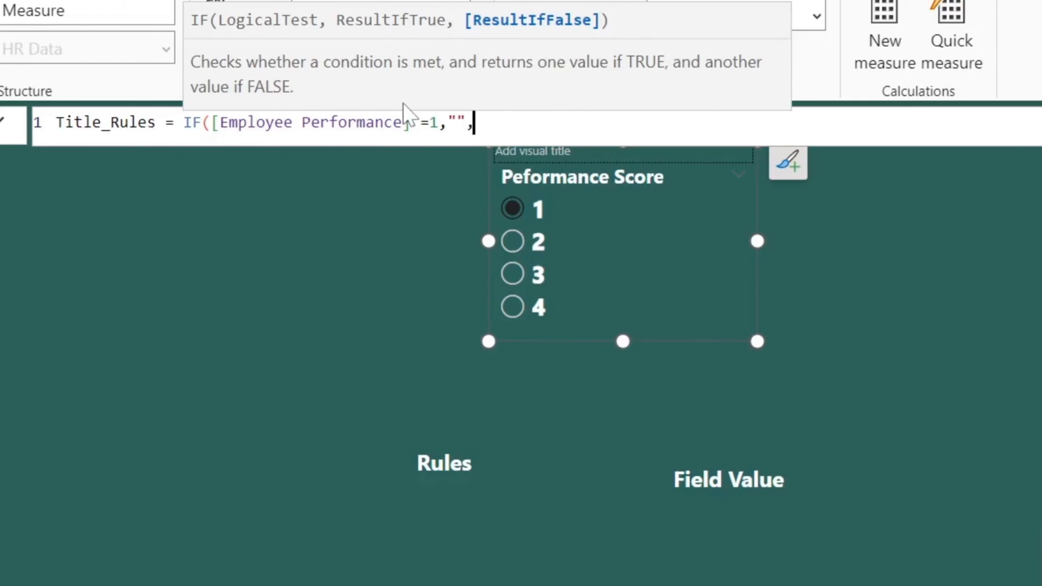
pyautogui.write('""')
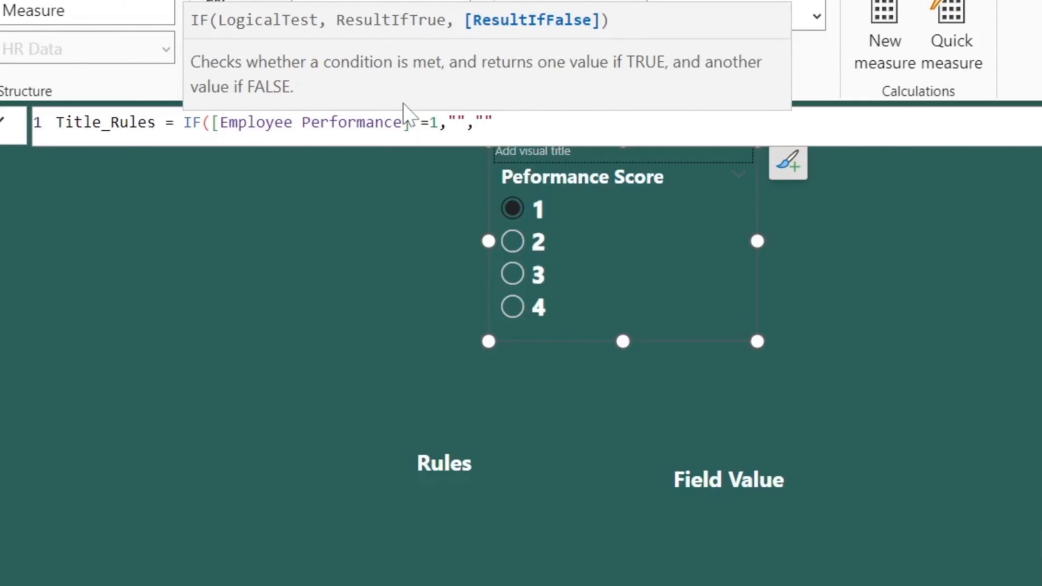
pyautogui.write('R')
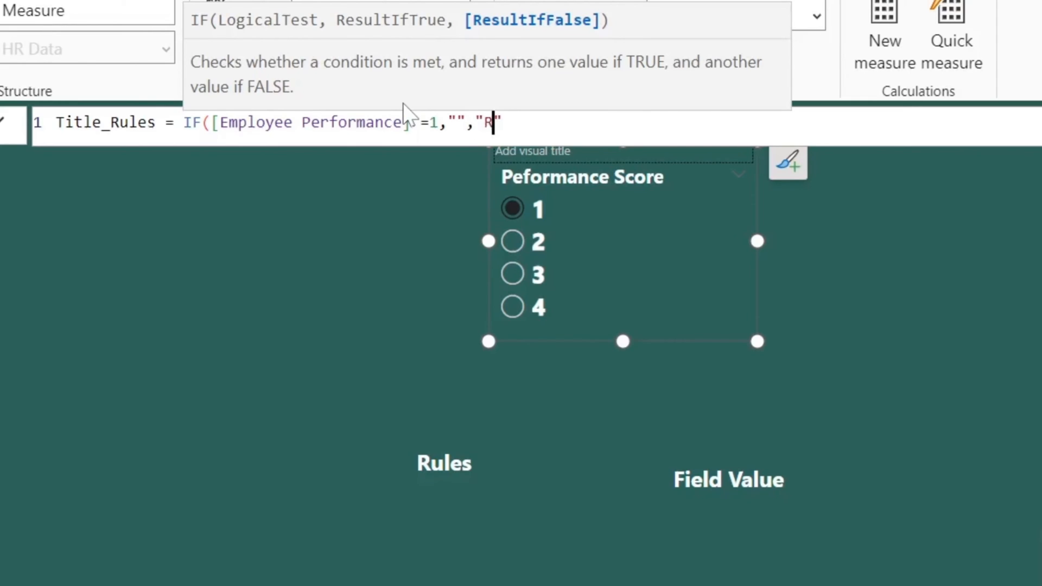
pyautogui.write('ules')
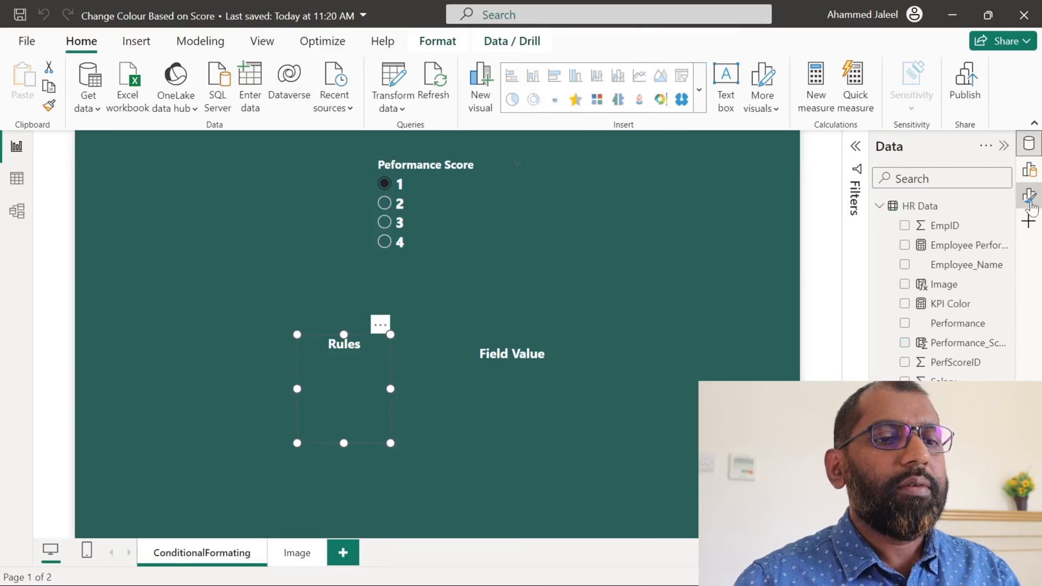
# Make the arrow shape's title text a Field value based on the Title_Rules measure
pyautogui.click(1028, 195)
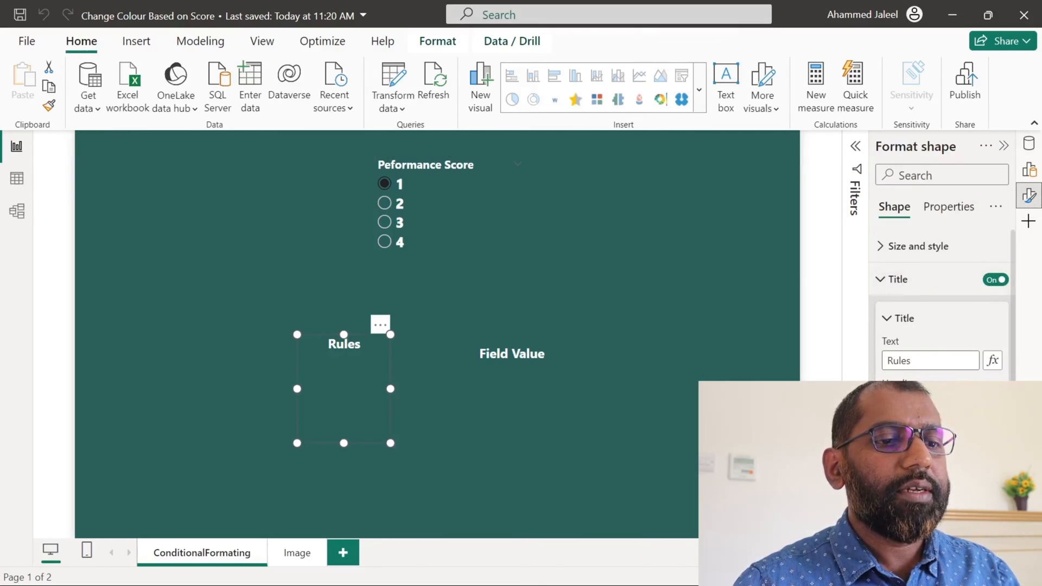
pyautogui.click(930, 360)
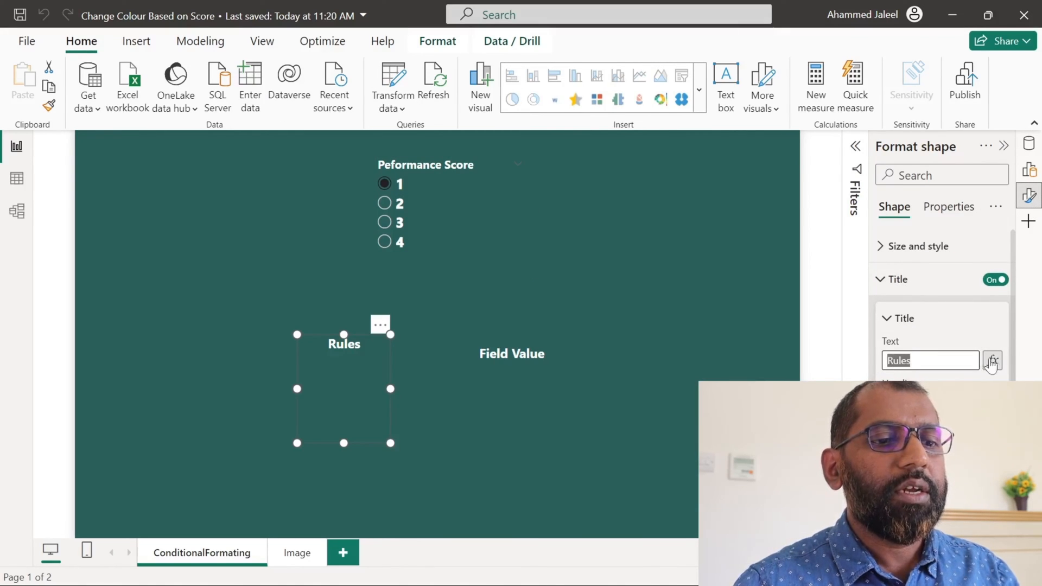
pyautogui.click(992, 360)
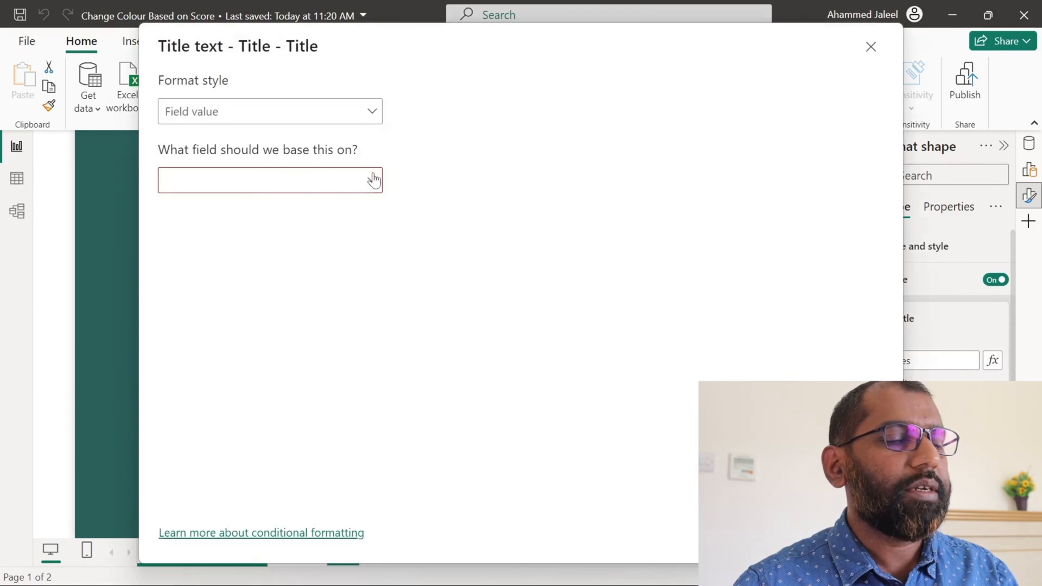
pyautogui.click(270, 180)
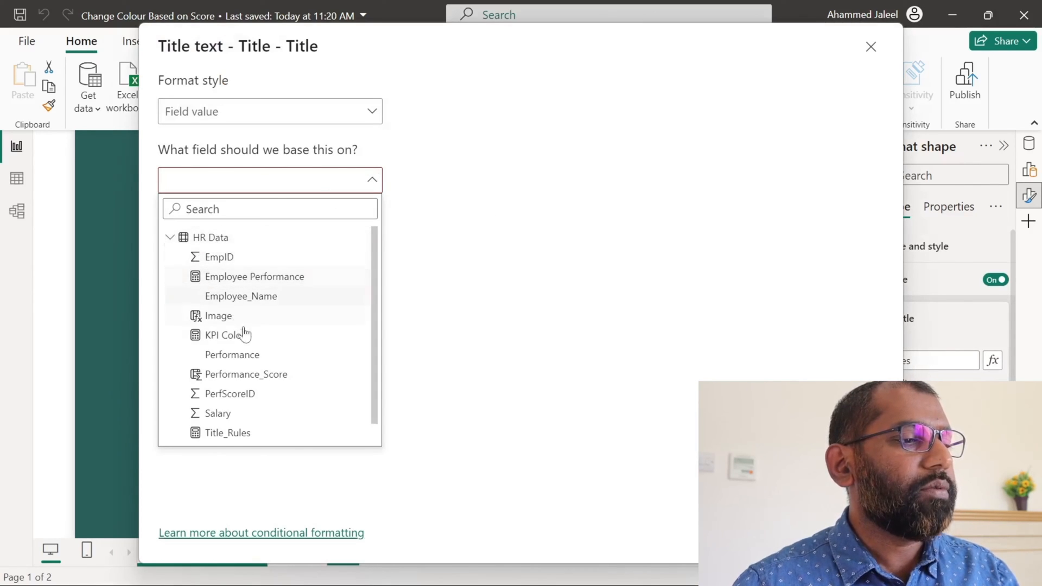
pyautogui.click(228, 434)
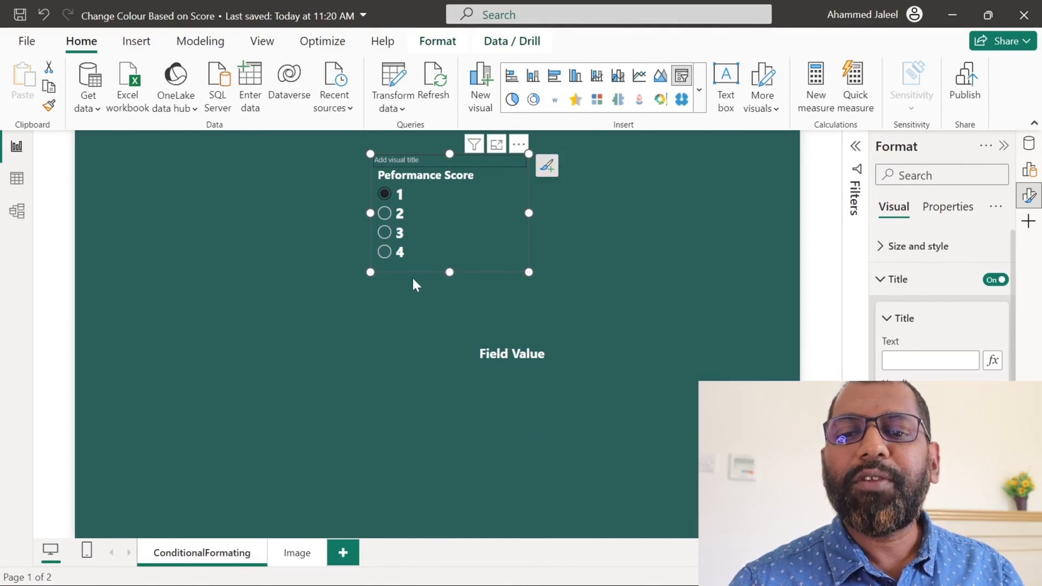
pyautogui.moveTo(407, 275)
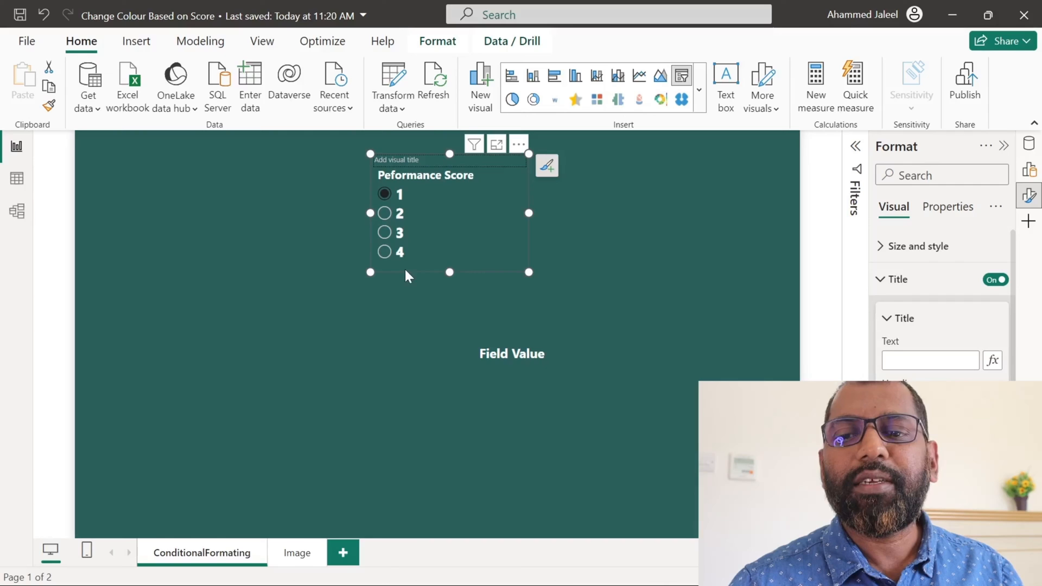
# Create Title_Field Values = IF([Employee Performance]=1,"","Field Value"), drive the rectangle title with it, and select score 1
pyautogui.click(385, 251)
pyautogui.write('1 Title_Rules = IF([Employee Performance] =1,"","Rules")')
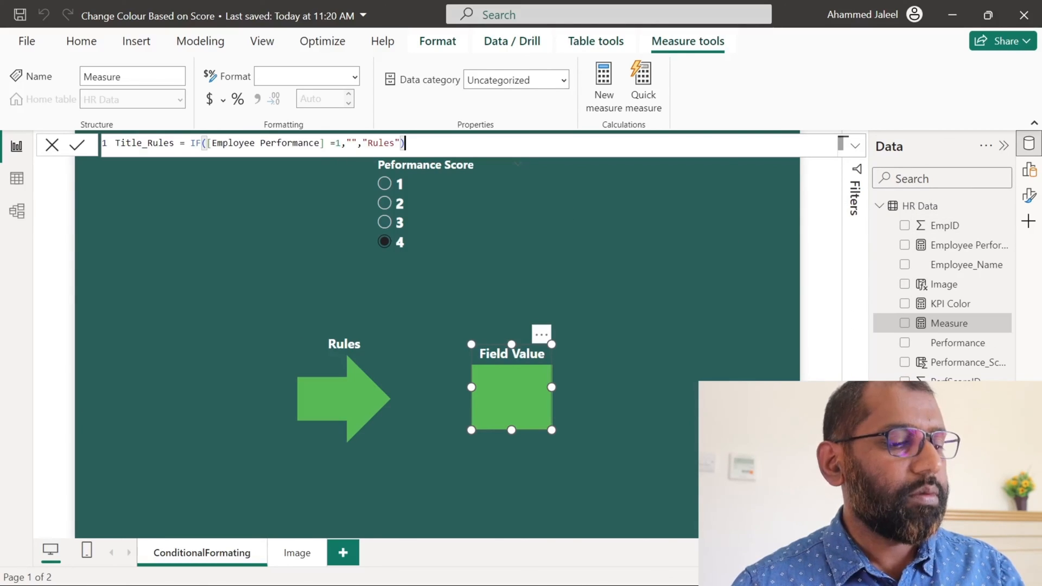
pyautogui.doubleClick(158, 143)
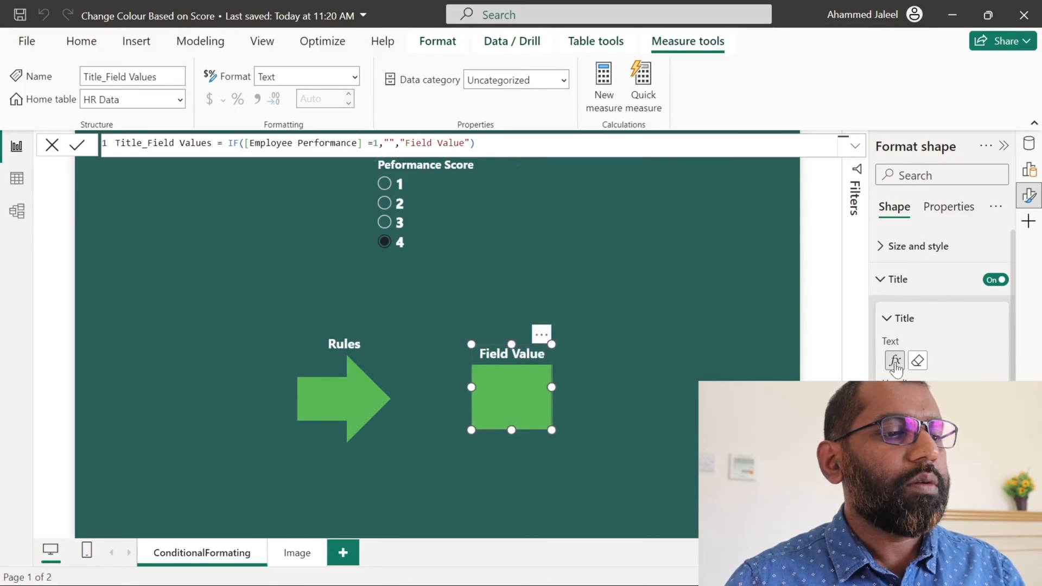
pyautogui.click(895, 361)
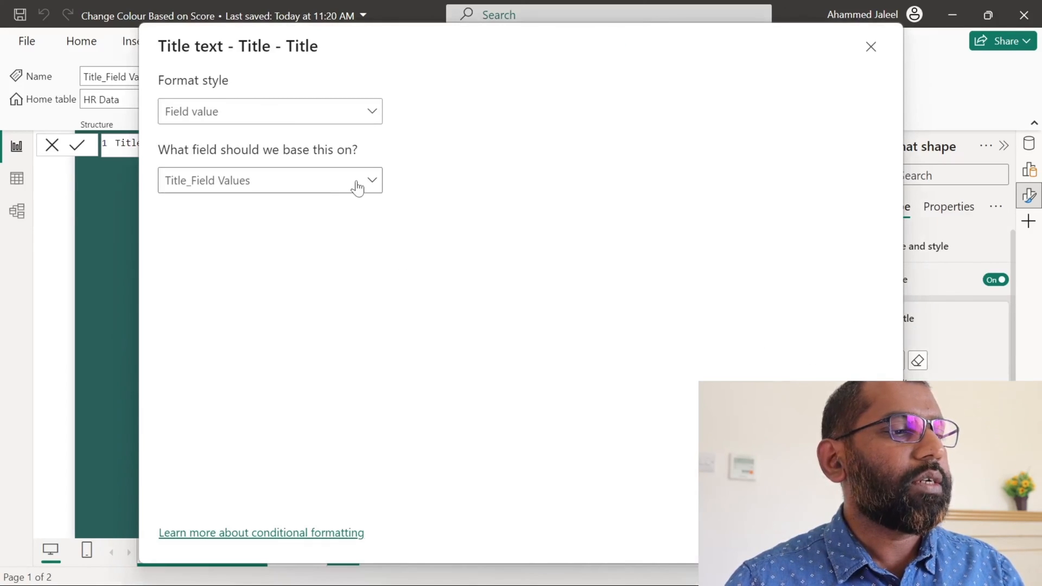
pyautogui.click(270, 180)
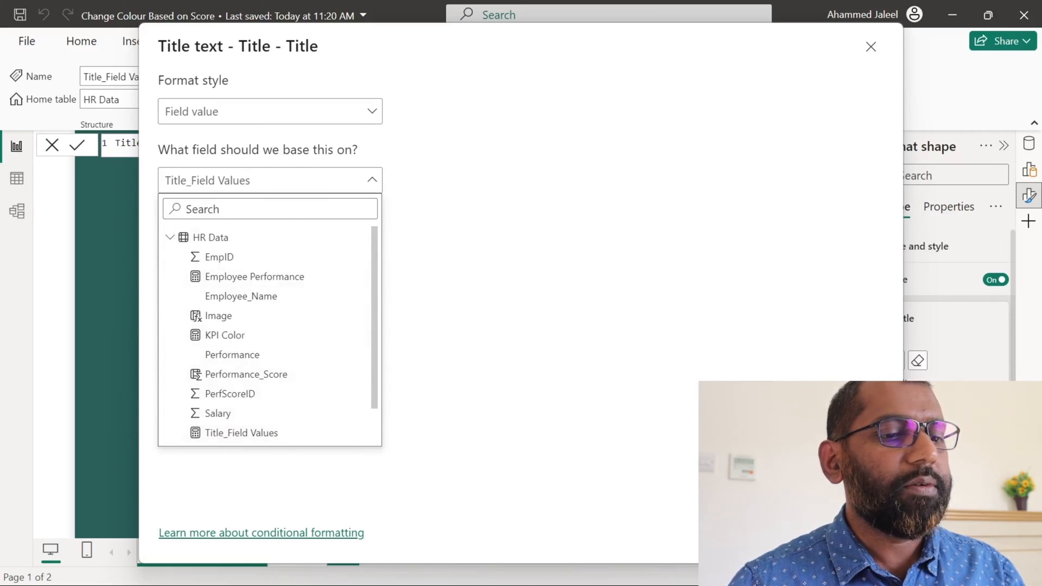
pyautogui.click(870, 46)
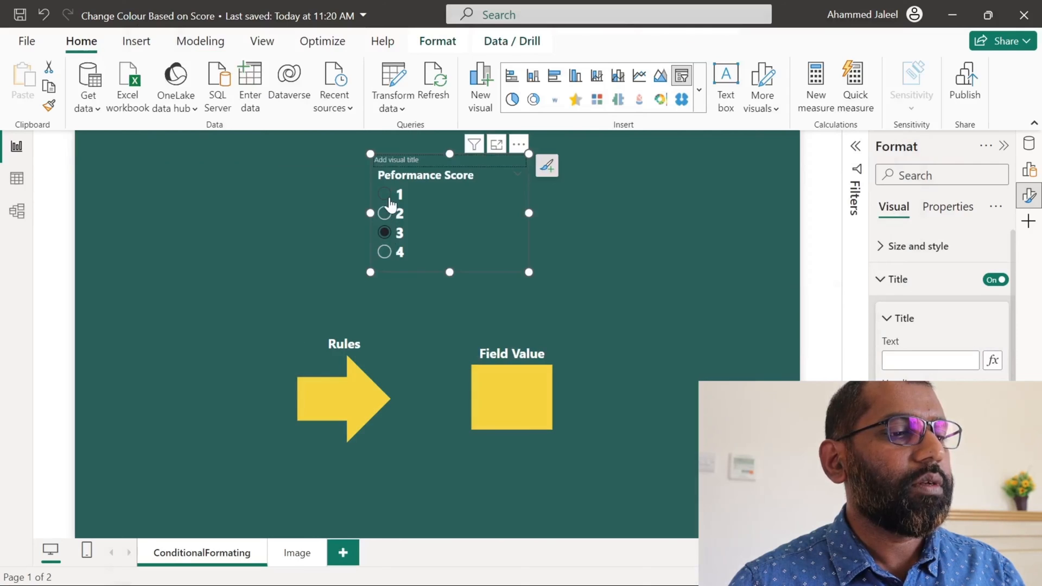
pyautogui.click(384, 194)
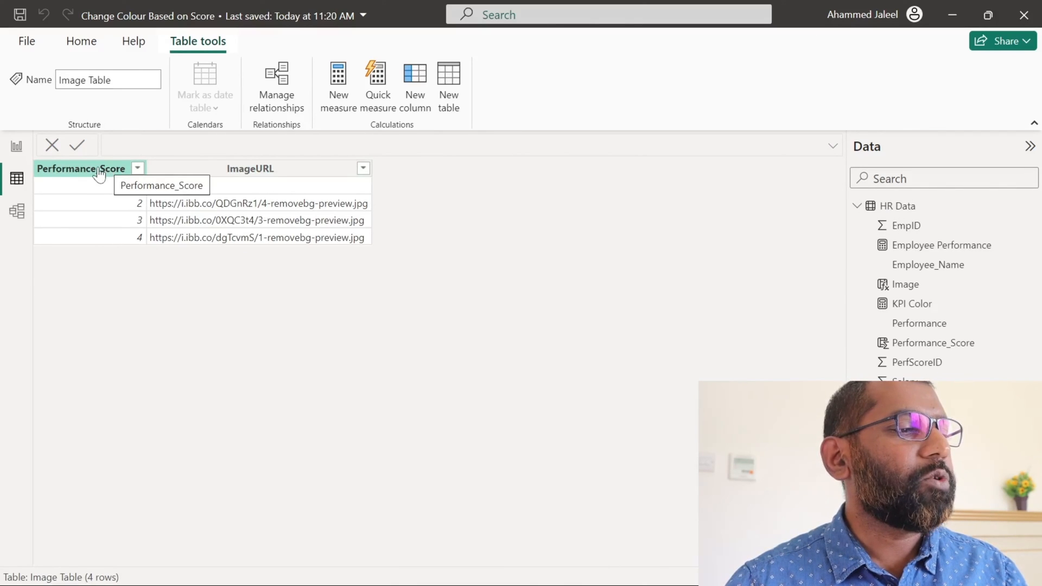
# Show Image Table's score rows, with image URLs for 2–4 and none for score 1
pyautogui.click(250, 168)
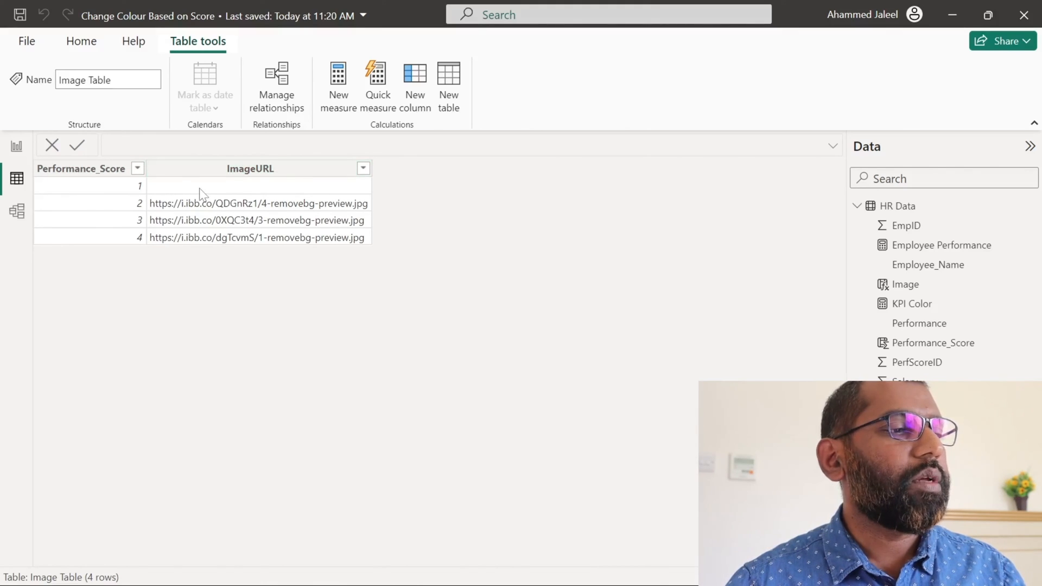
pyautogui.moveTo(256, 186)
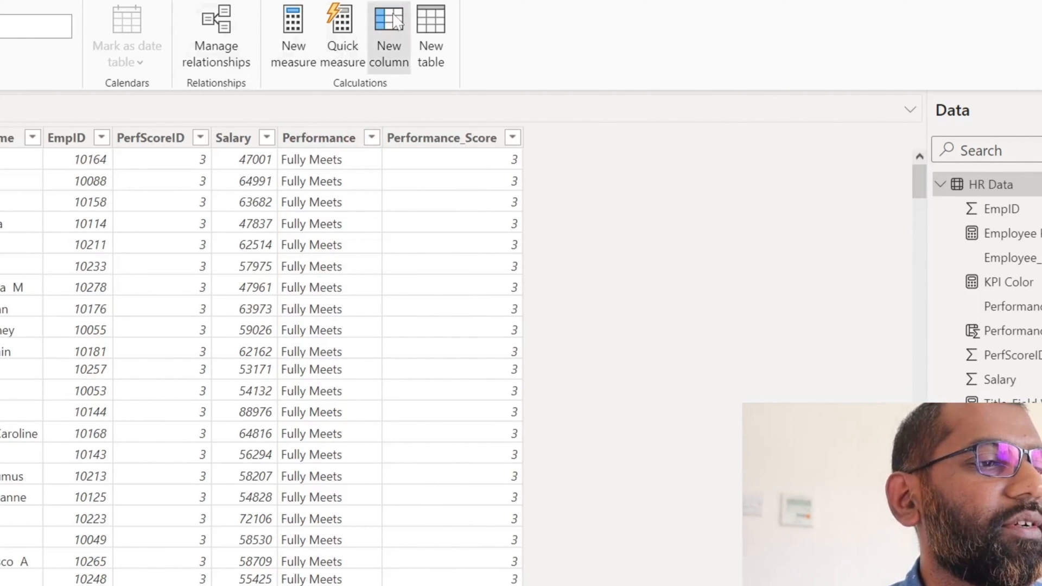
pyautogui.moveTo(266, 120)
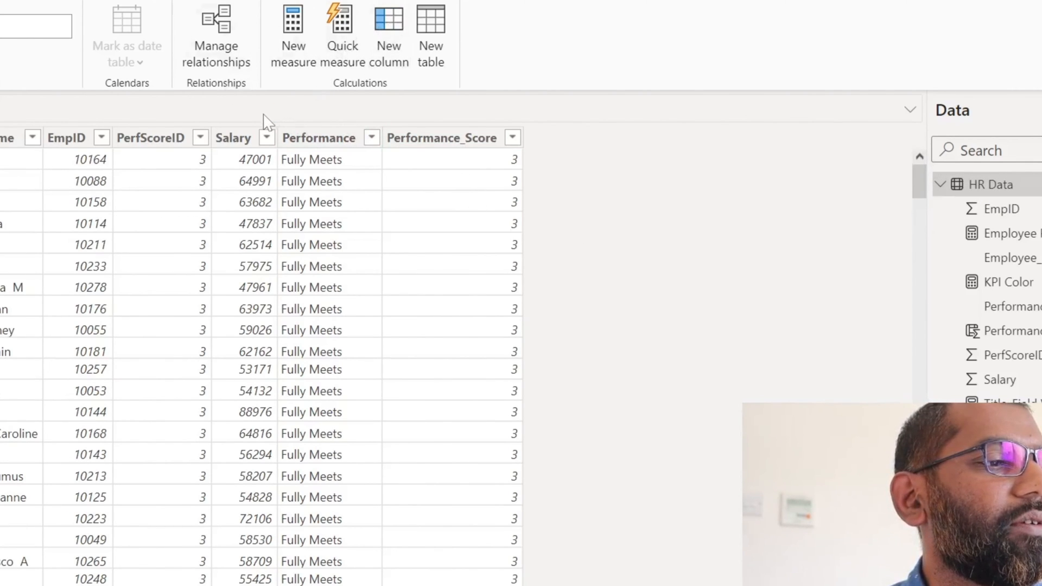
# Add column Image = RELATED('Image Table'[ImageURL]) to HR Data and return to the report
pyautogui.click(787, 87)
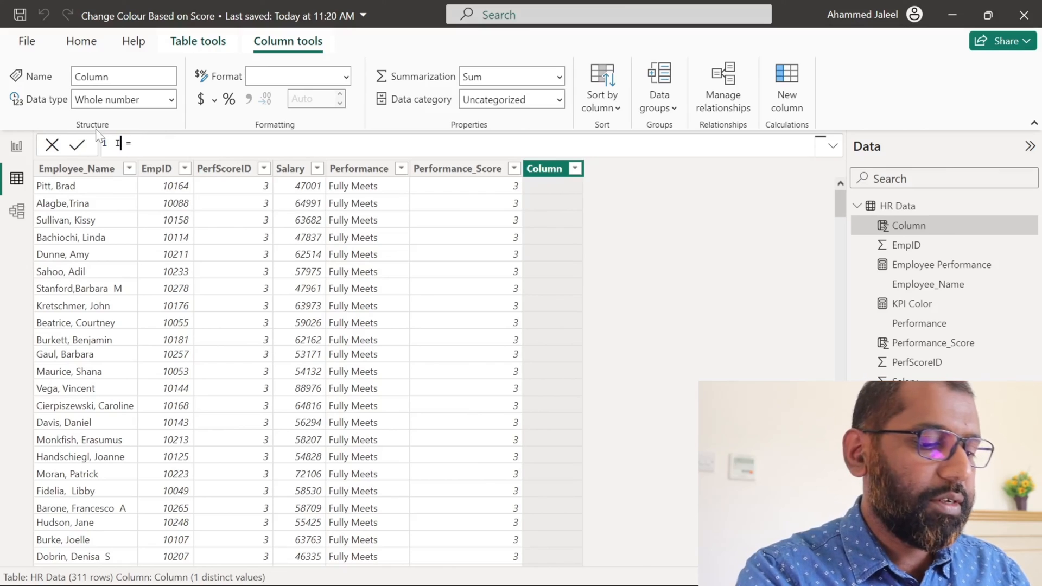
pyautogui.write('Image')
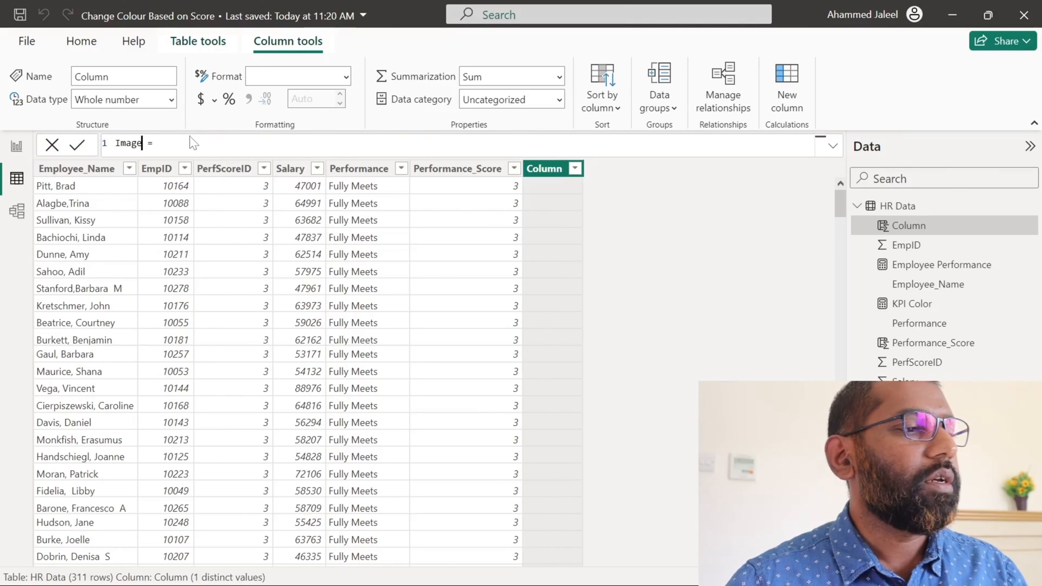
pyautogui.write('relt')
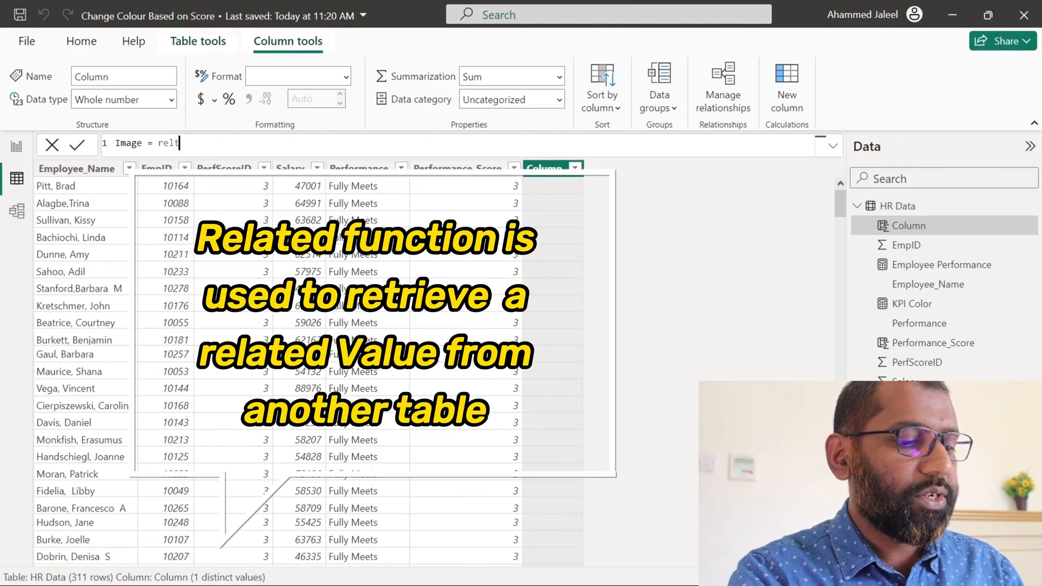
pyautogui.write("ELATED('Image Table'[ImageURL")
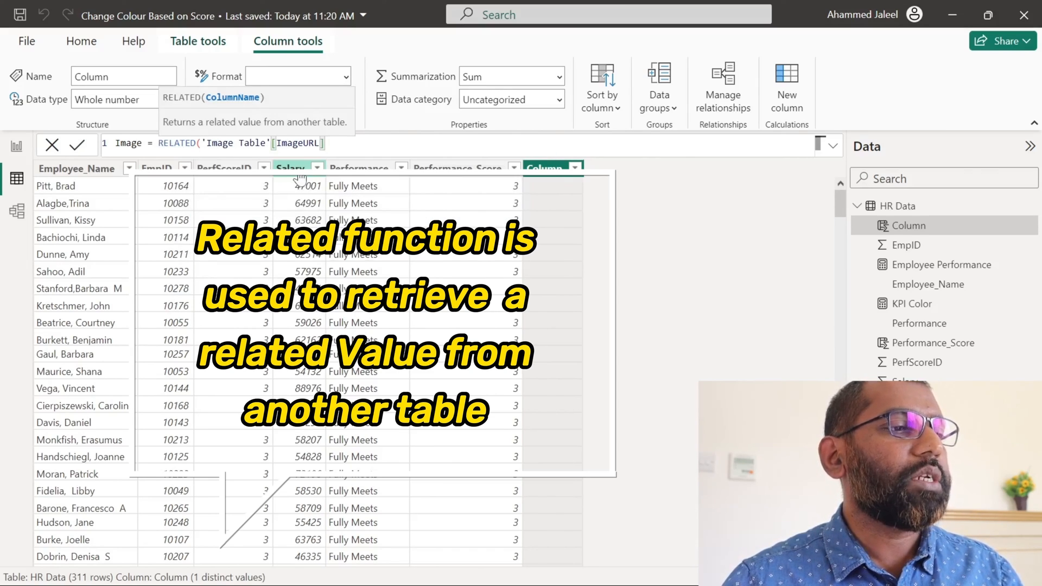
pyautogui.click(66, 144)
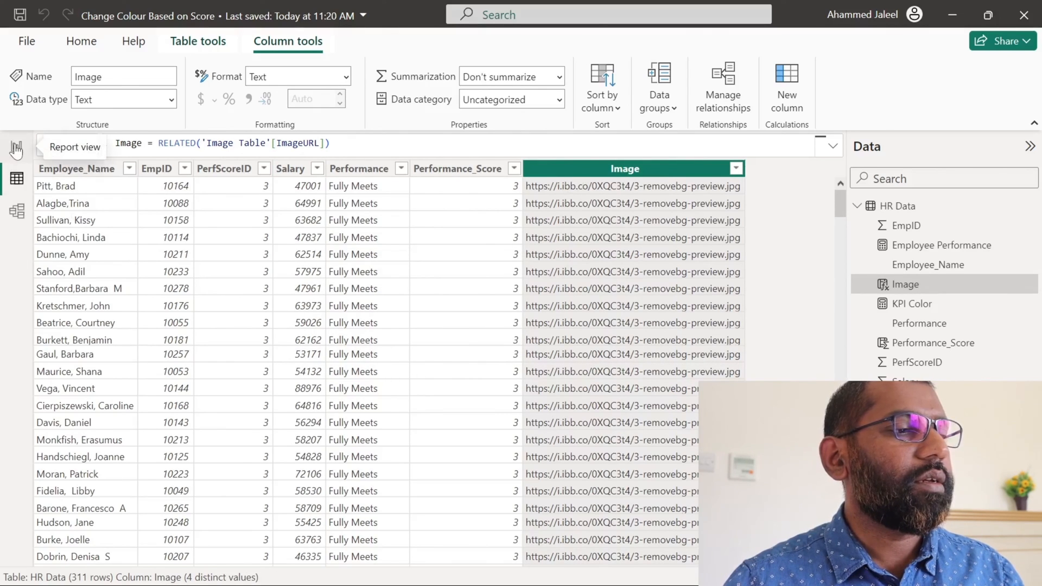
pyautogui.click(16, 146)
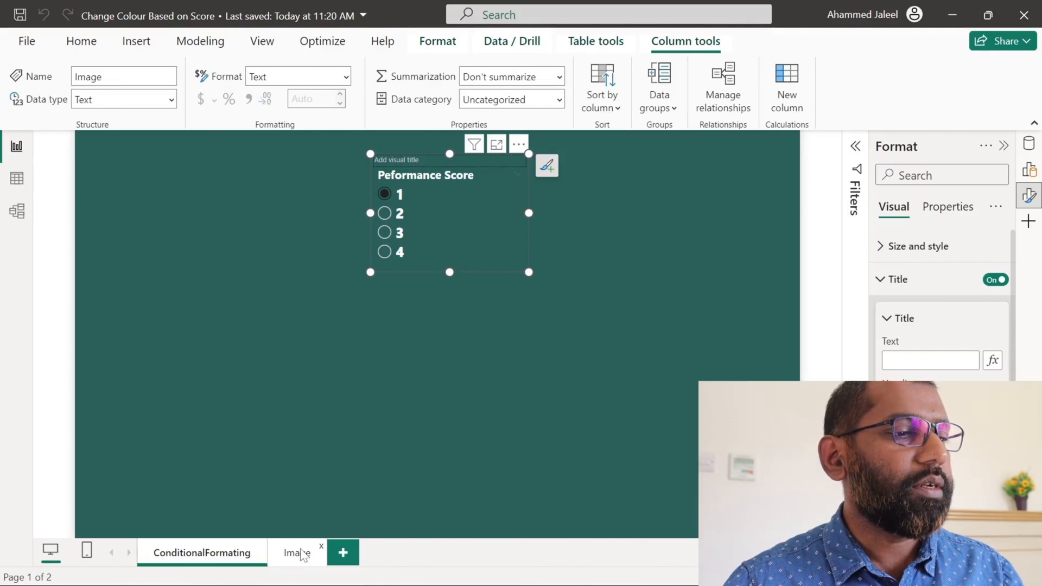
# Switch to the Image page and turn its smiley image visual into a card
pyautogui.click(294, 553)
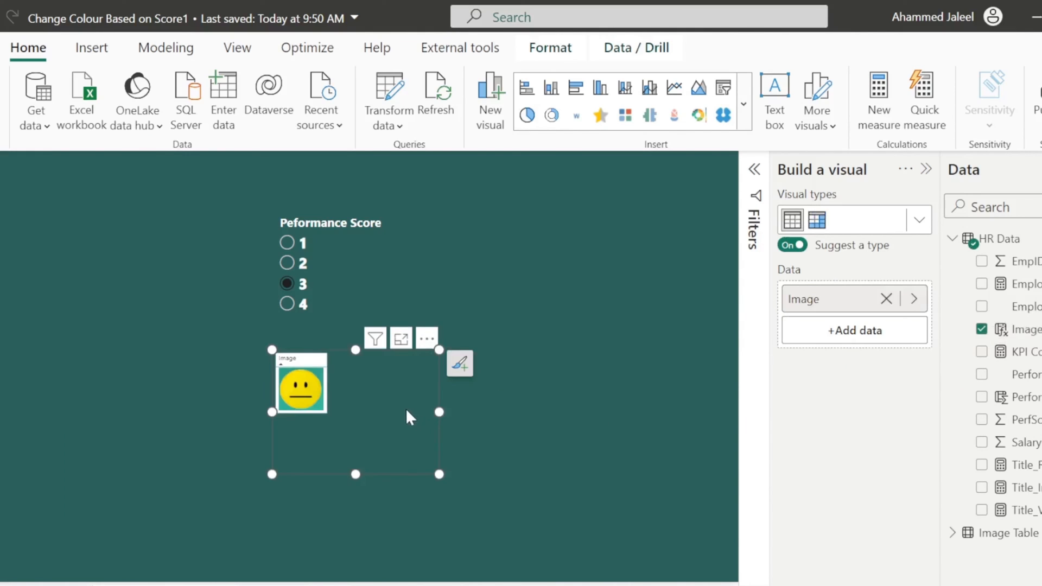
pyautogui.click(742, 104)
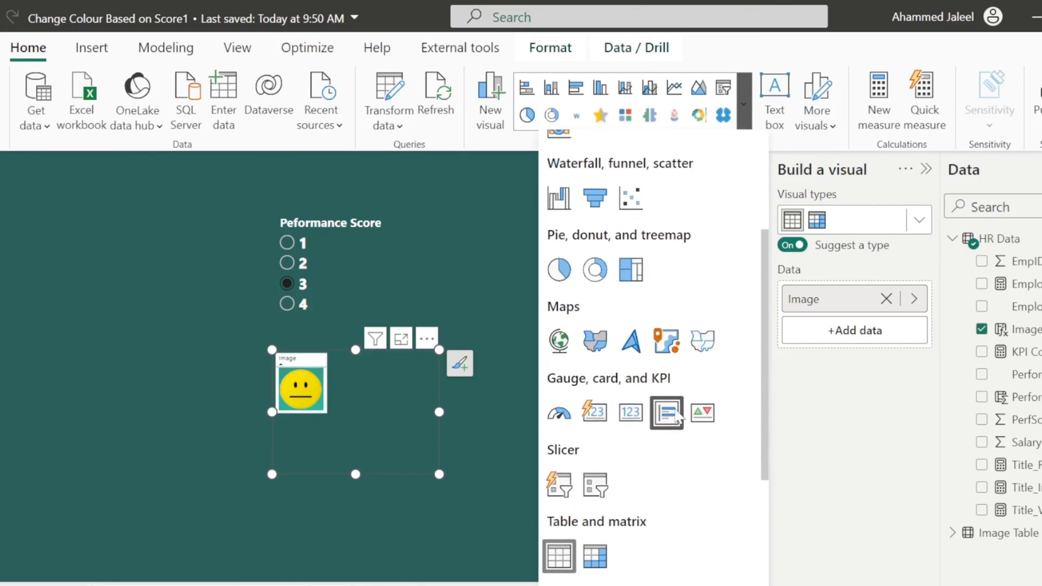
pyautogui.click(667, 413)
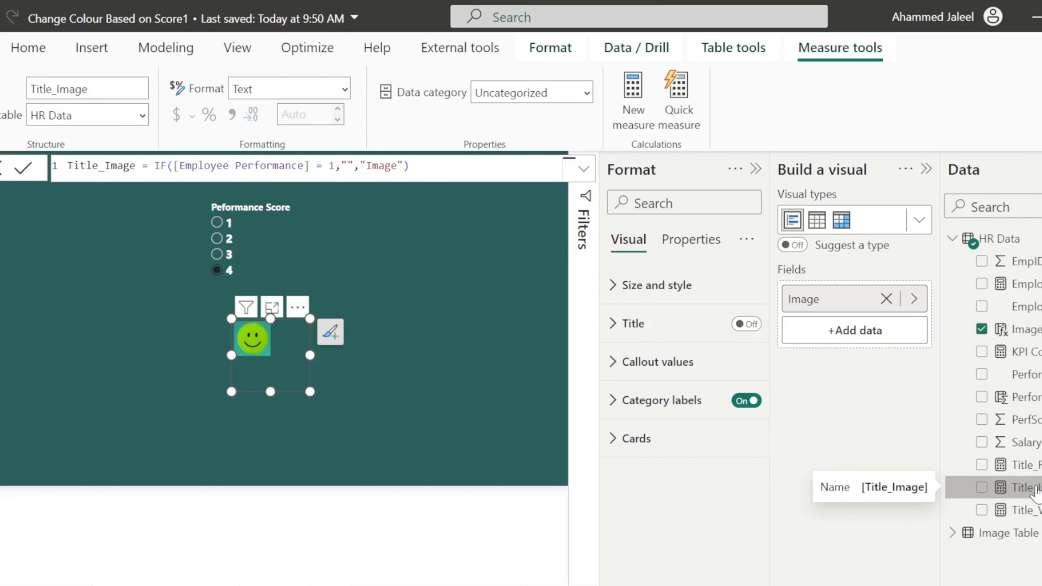
pyautogui.moveTo(548, 435)
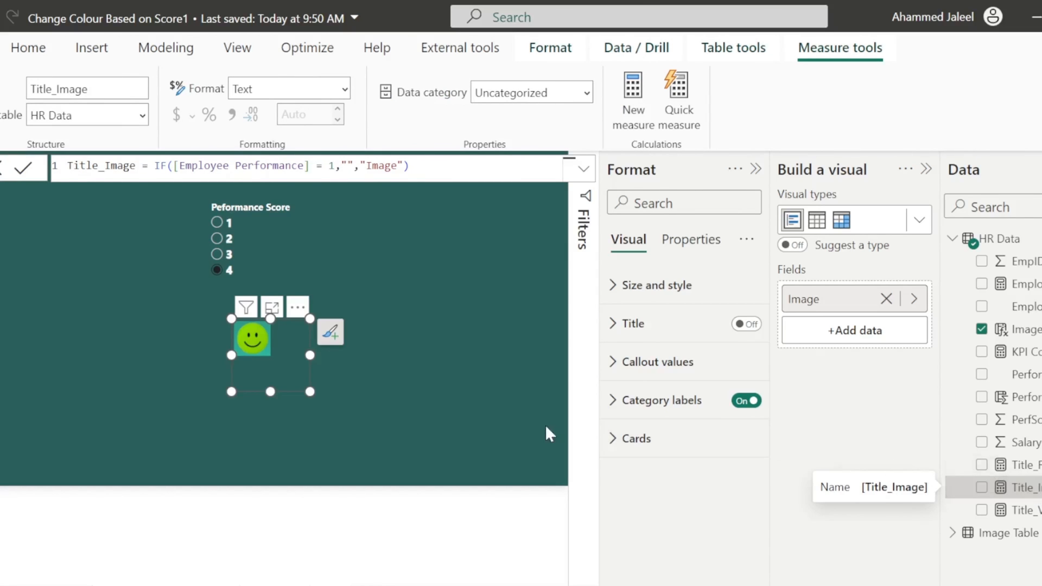
# Turn the image card's title on and base it on the Title_Image measure
pyautogui.click(632, 324)
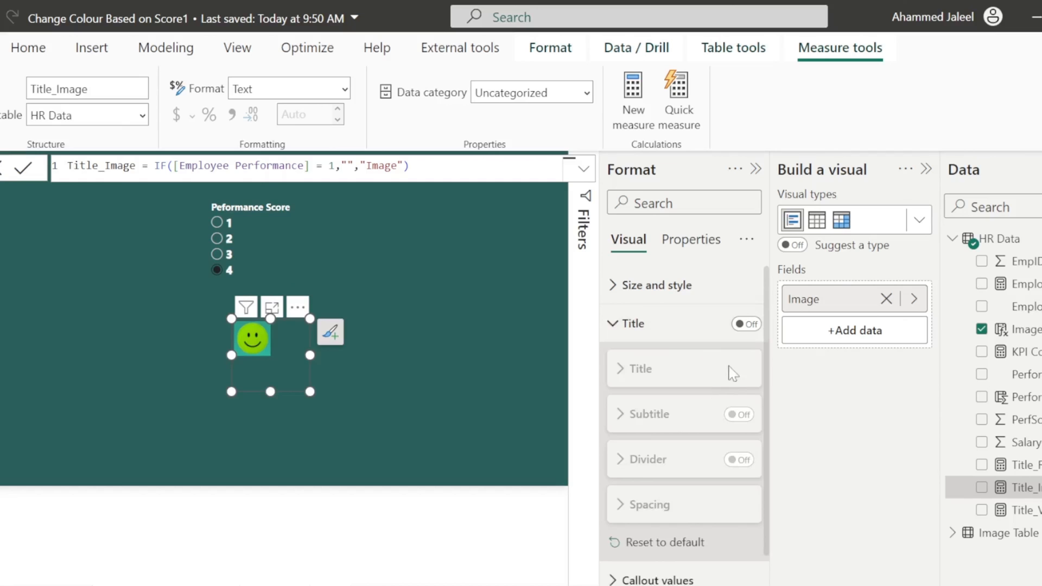
pyautogui.click(746, 323)
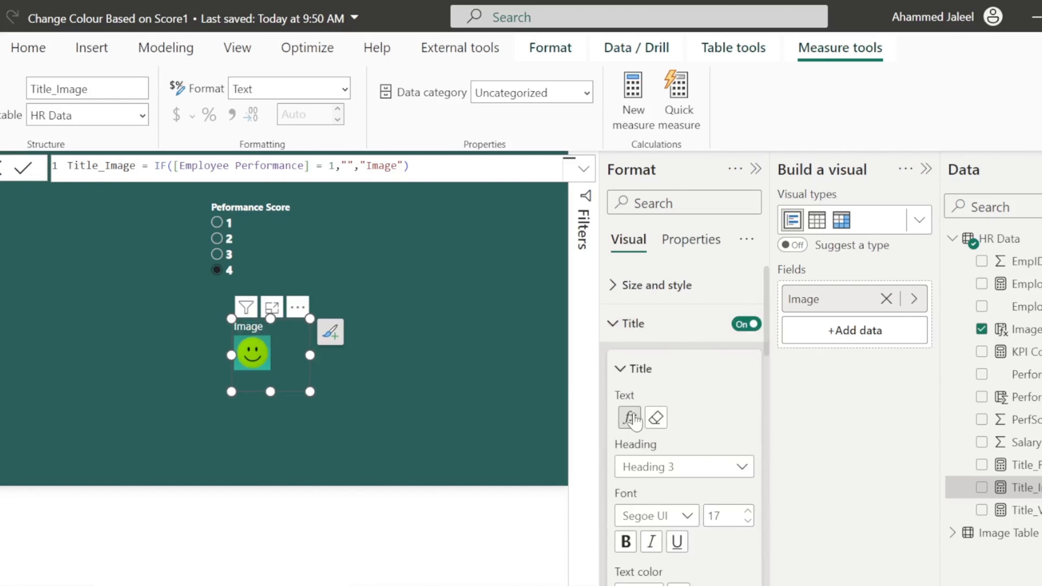
pyautogui.click(628, 417)
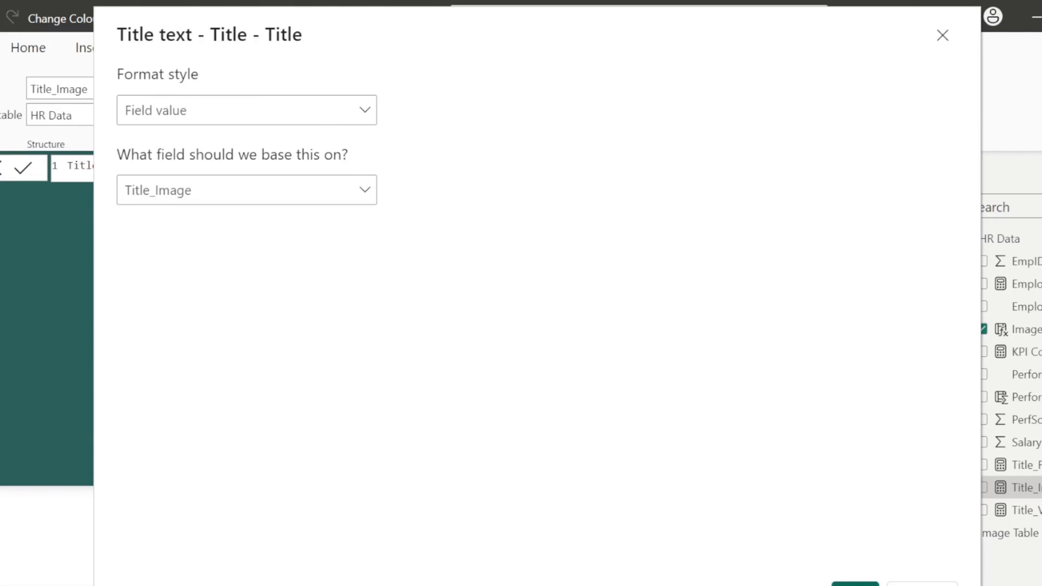
pyautogui.click(942, 34)
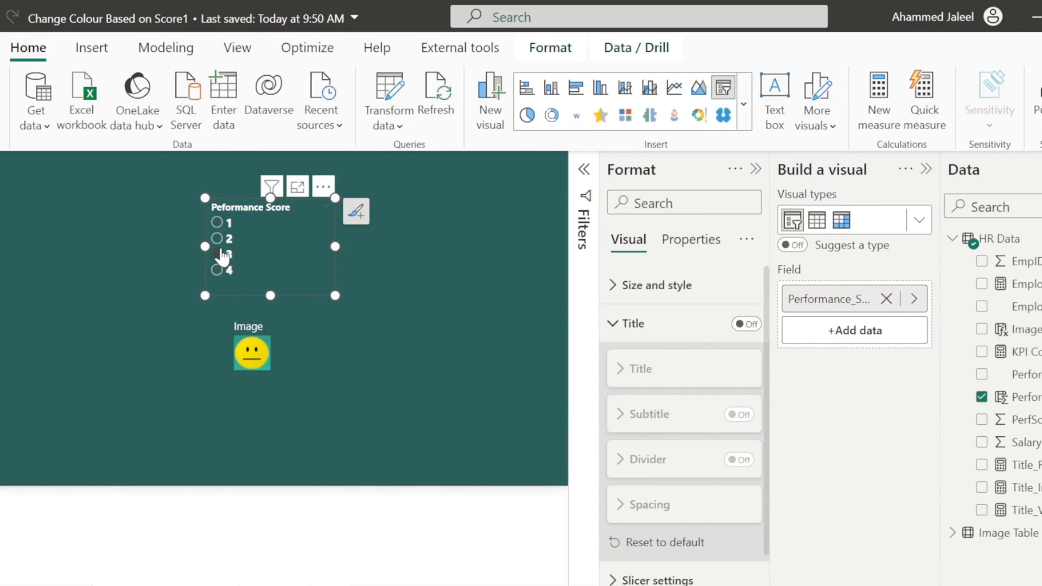
# Select score 2 then score 1 in the Performance Score slicer to verify the smiley and title hide
pyautogui.click(217, 221)
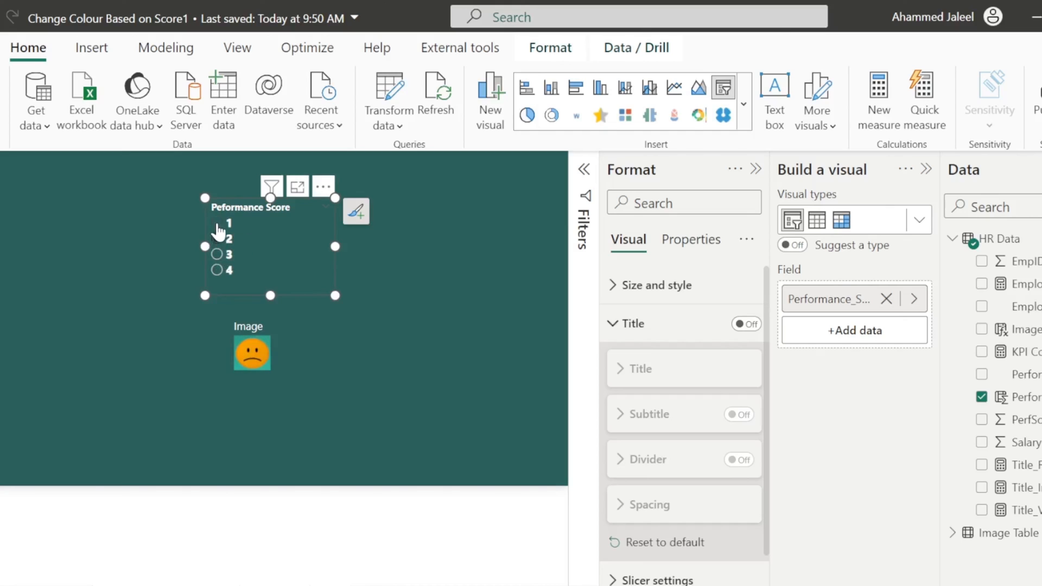
pyautogui.click(216, 224)
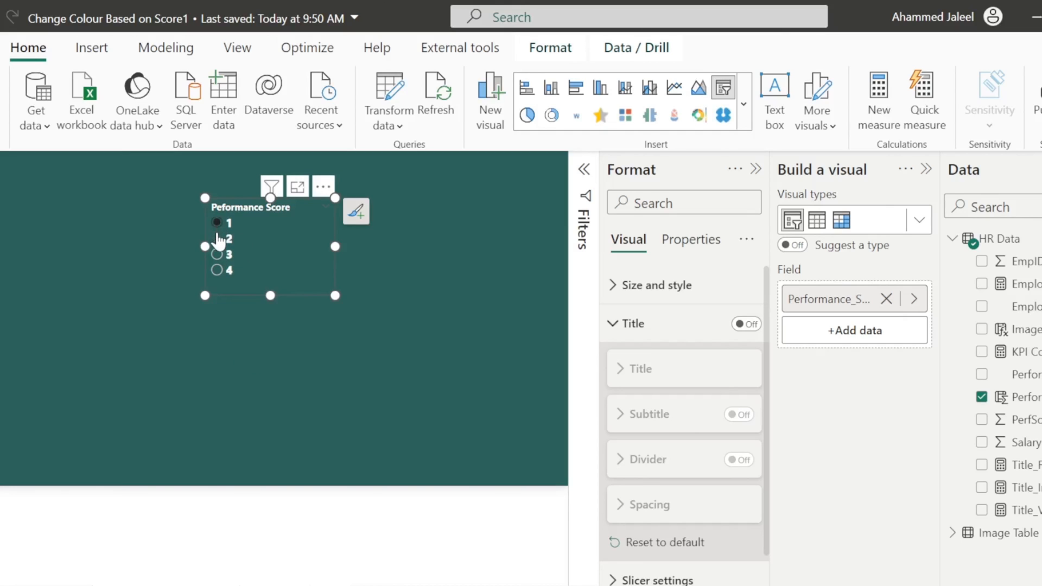